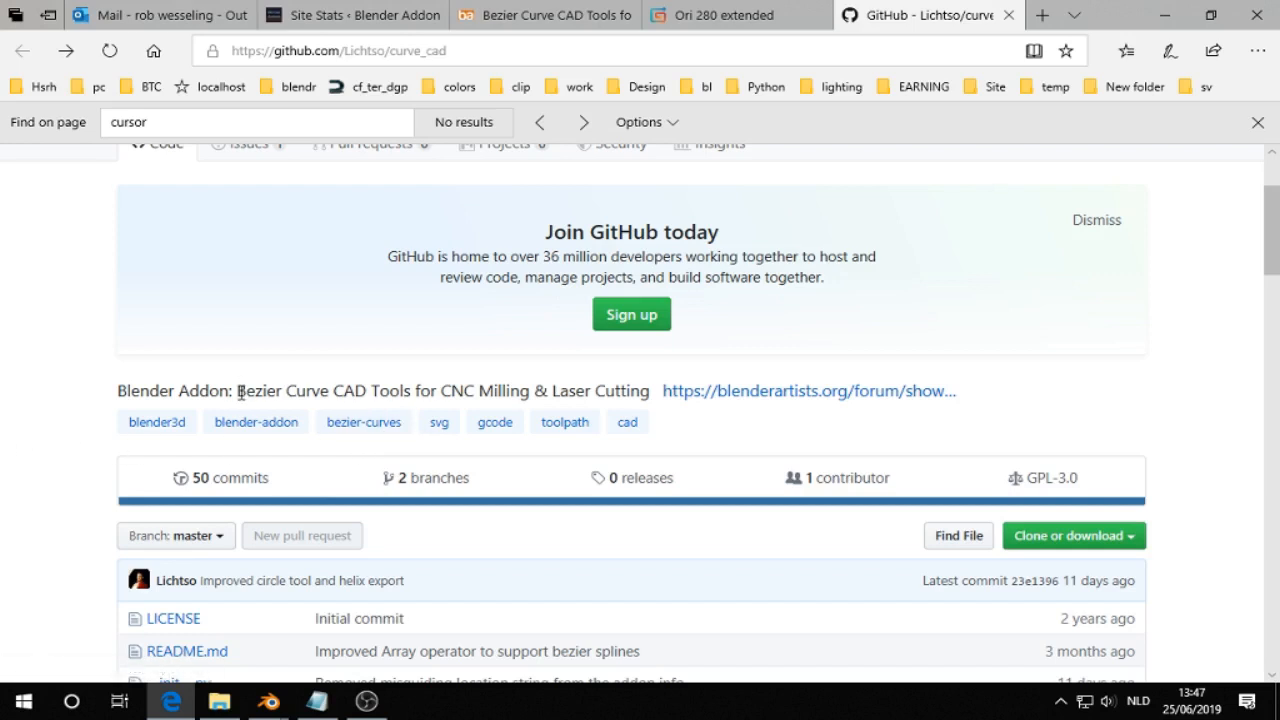
mouse_move(244, 396)
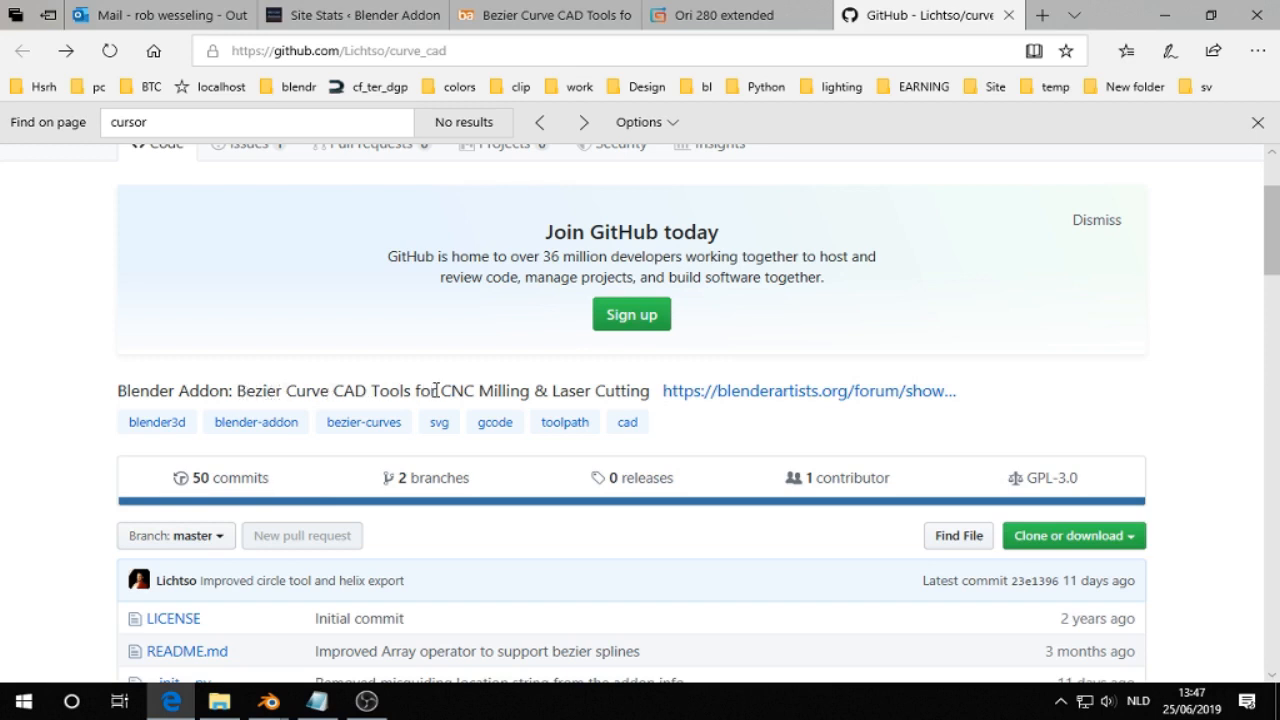
mouse_move(576, 390)
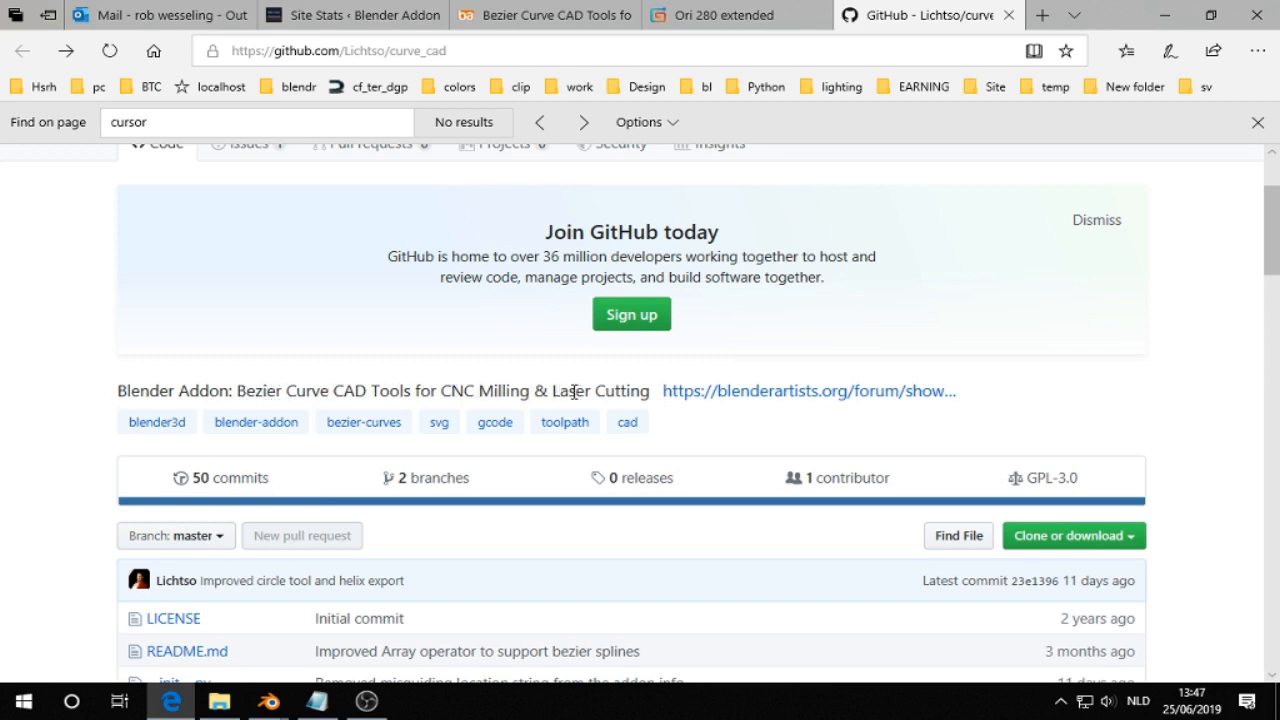
Step: Add a 1 m Bezier circle at the origin, set its shape to 2D and enter edit mode
scroll(down, 3)
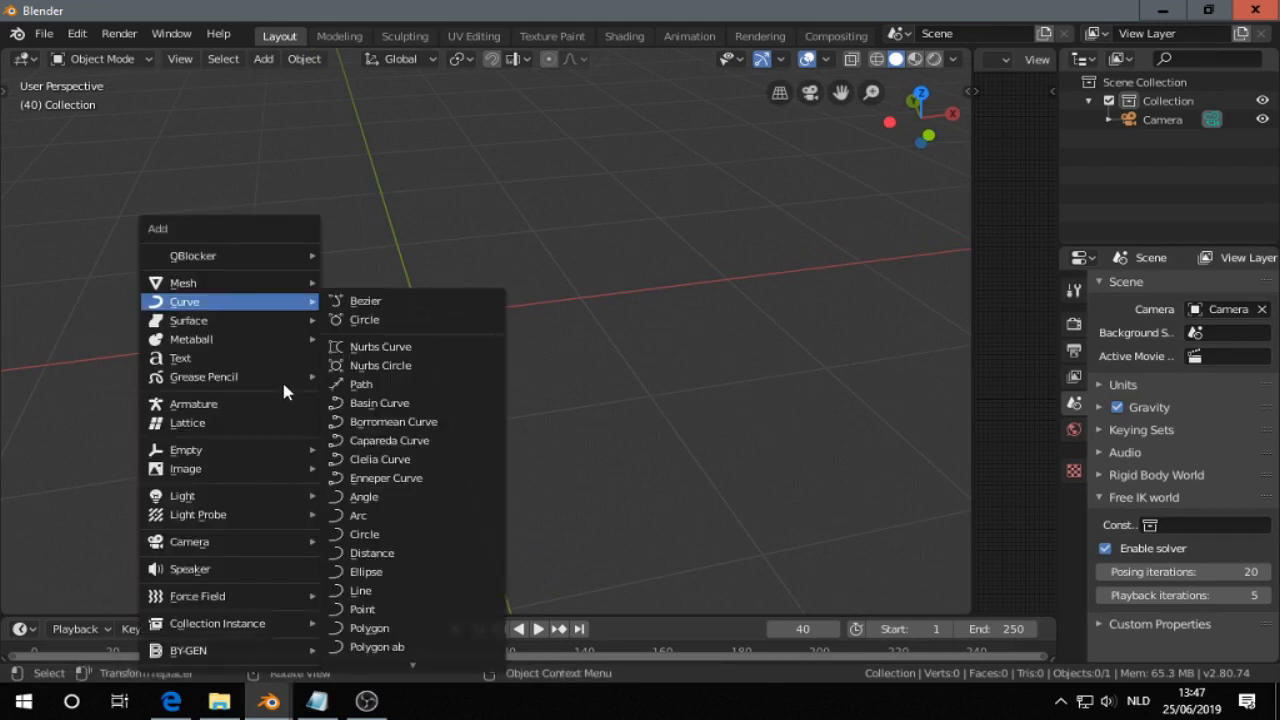
mouse_move(364, 300)
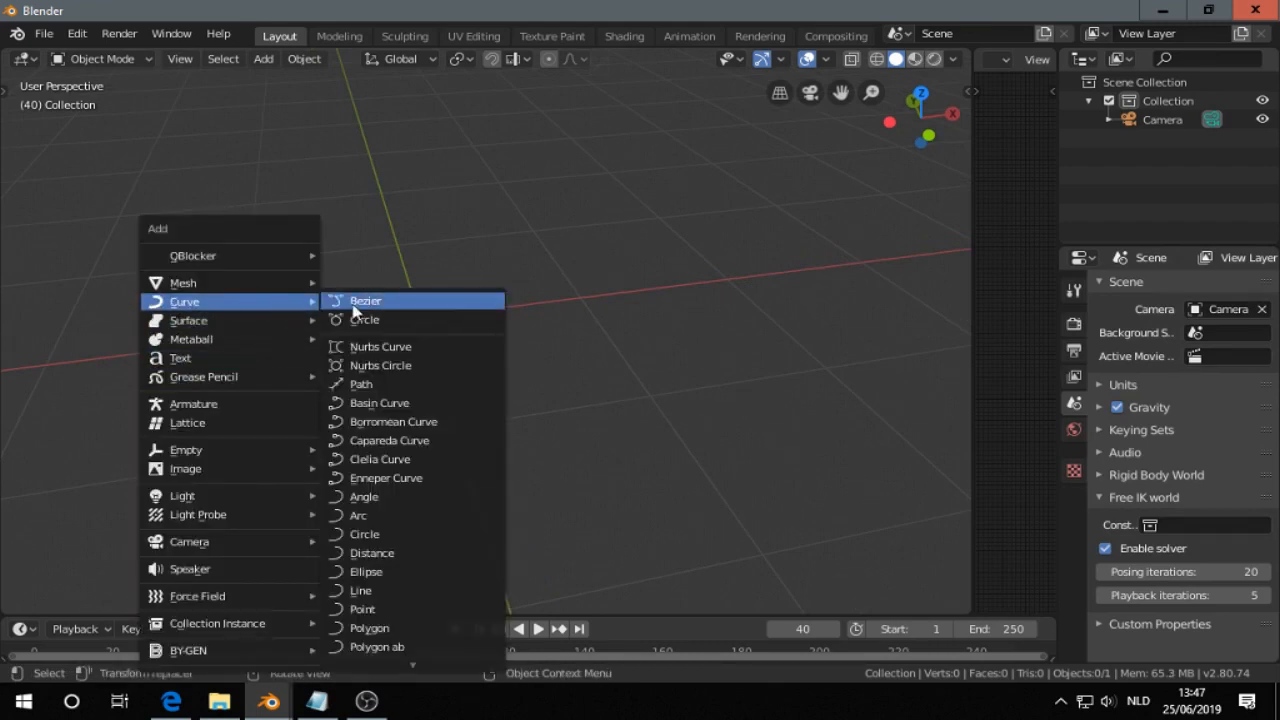
click(364, 320)
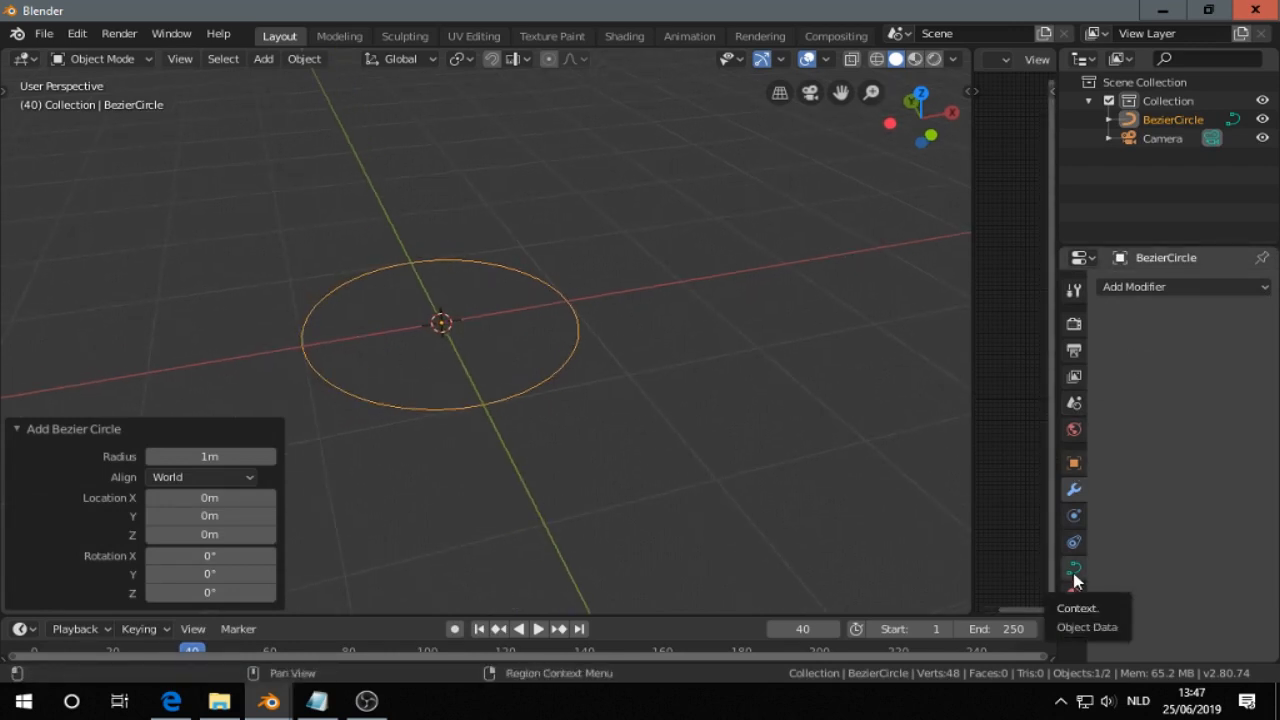
click(1072, 568)
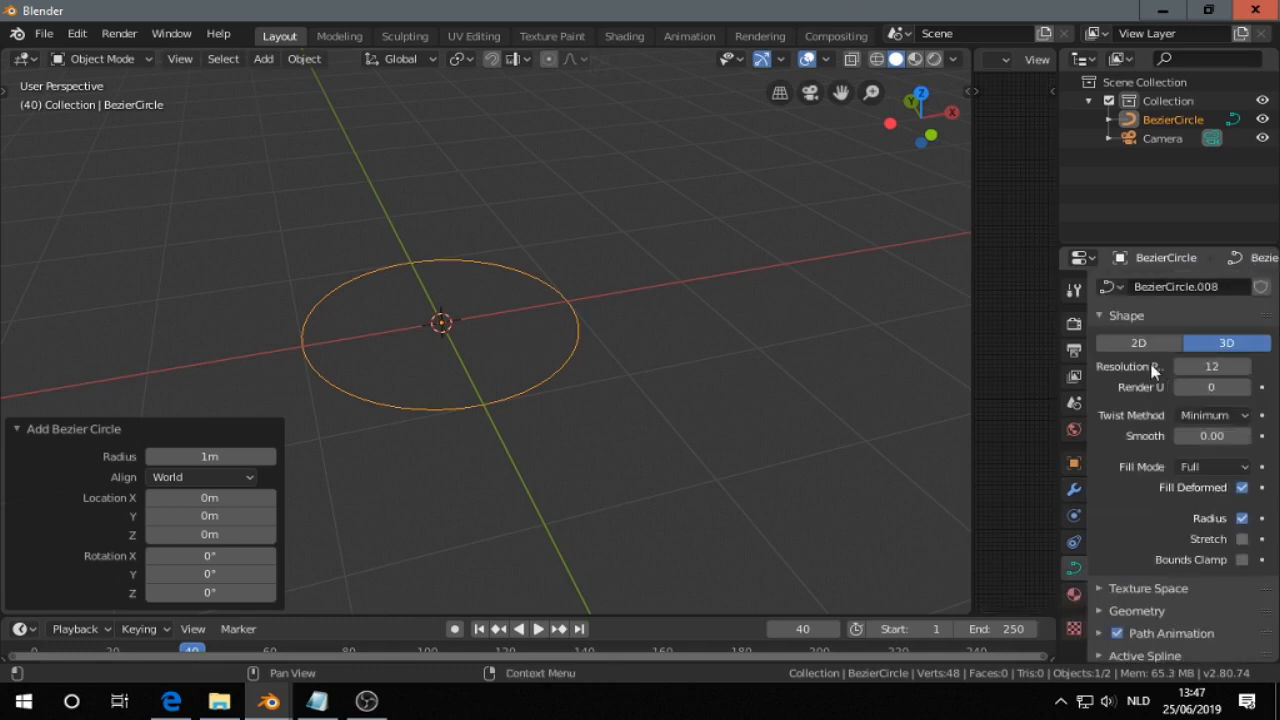
click(1138, 342)
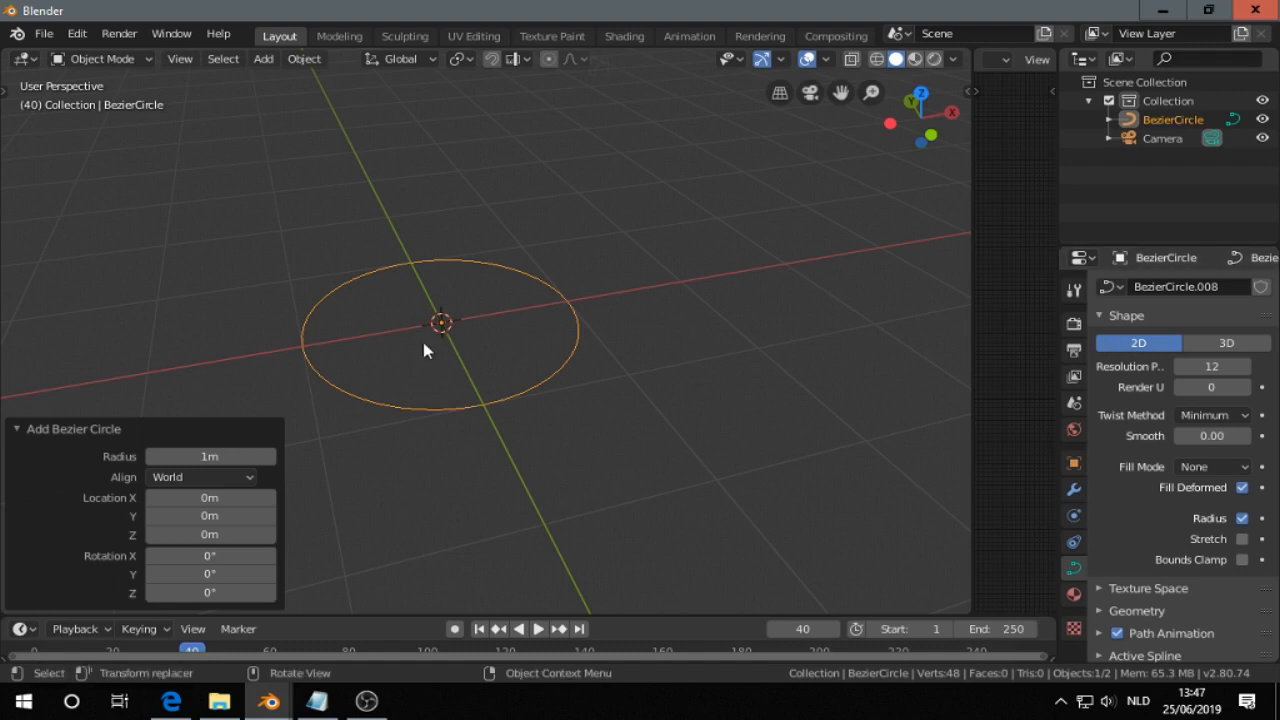
key(Tab)
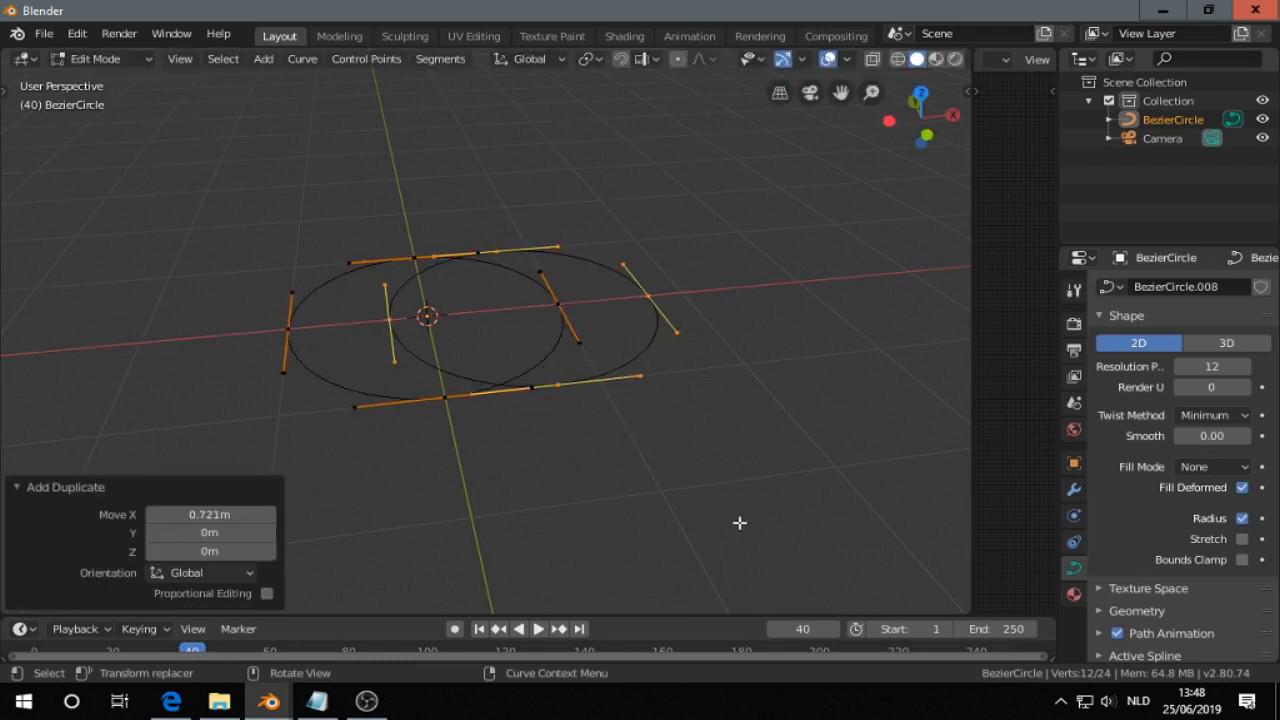
Step: Union both circles' points into one outline with Bezier CAD Boolean and return to Object Mode
key(s)
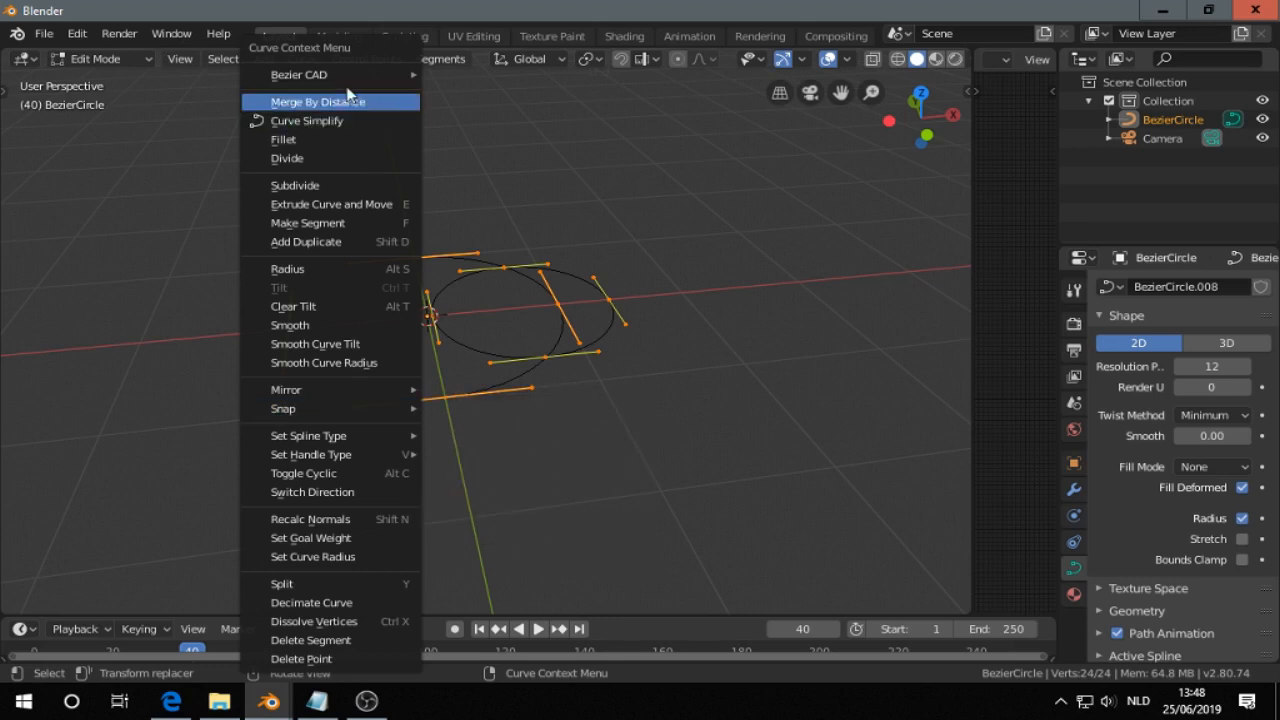
mouse_move(298, 74)
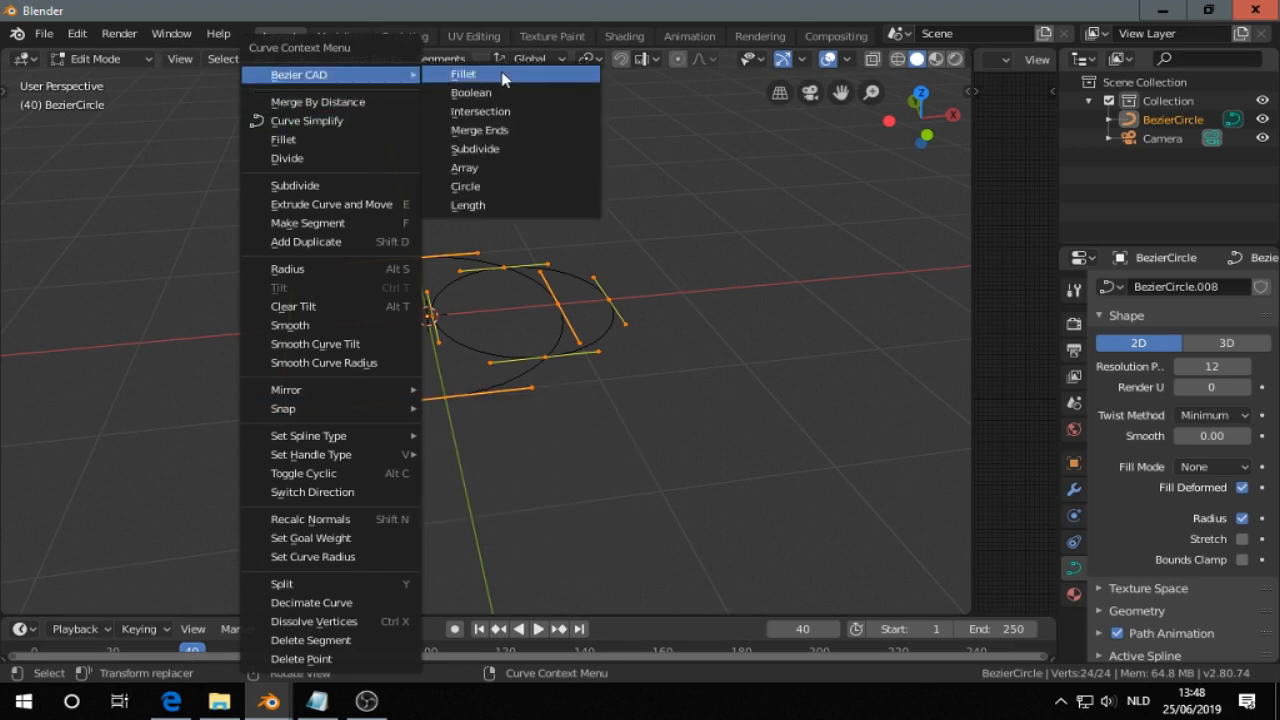
click(472, 92)
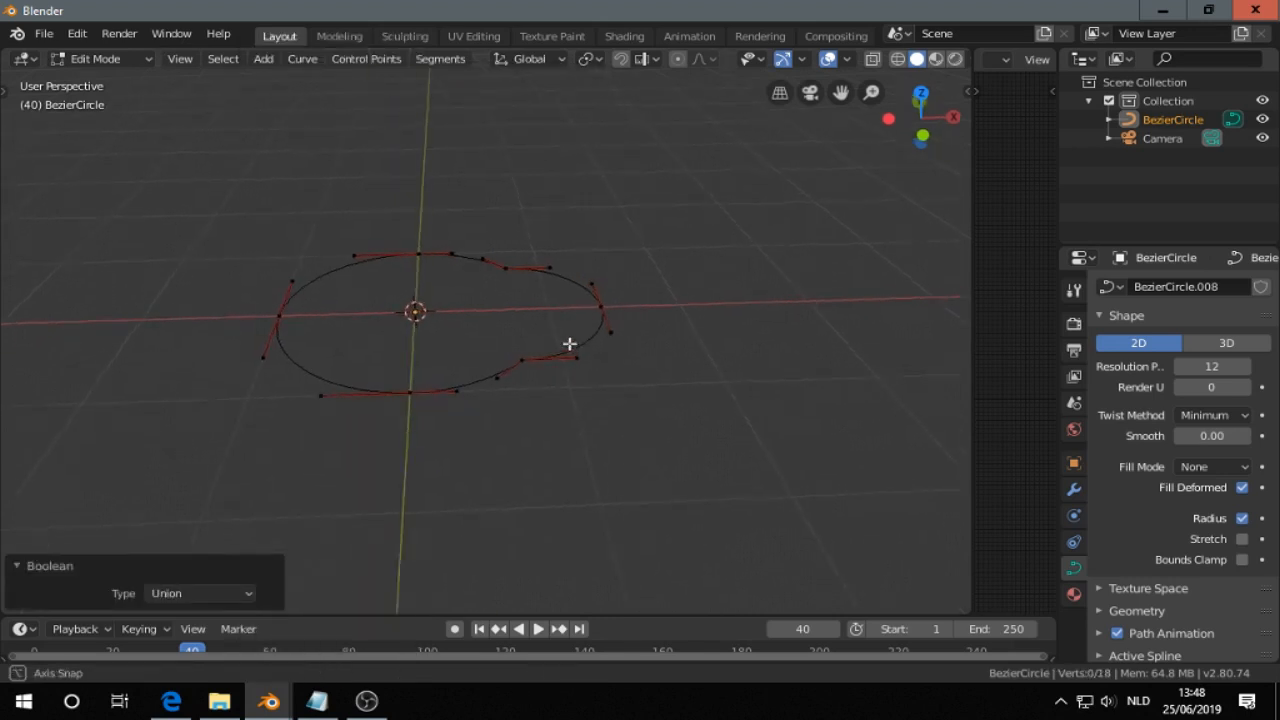
key(Tab)
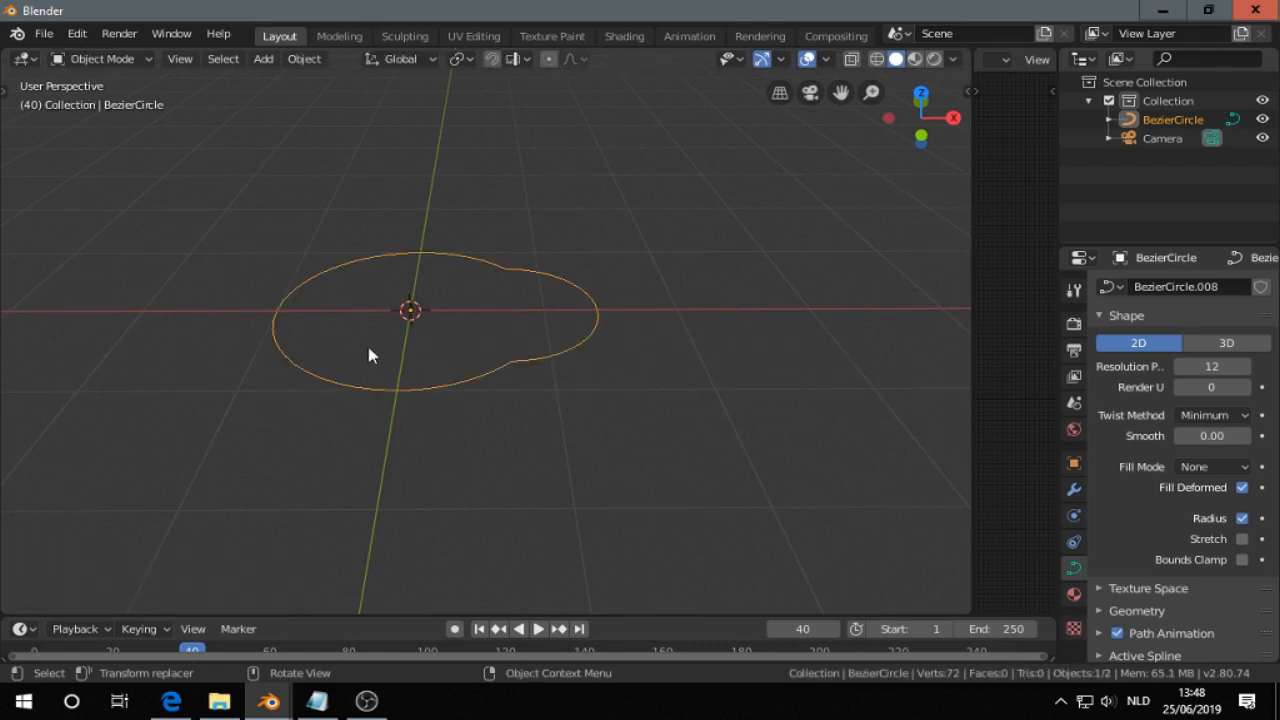
Step: Convert the outline to a mesh, extrude it upward into a wall and merge 6 duplicate vertices by distance
right_click(370, 356)
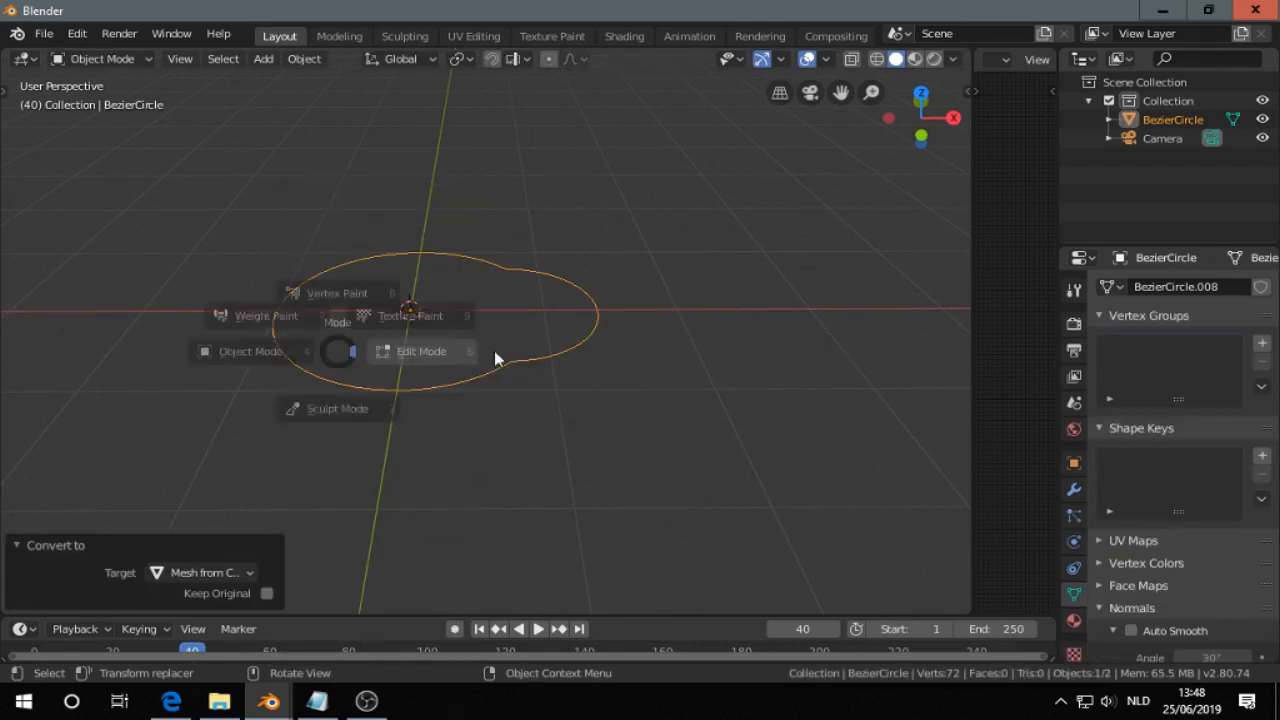
click(420, 352)
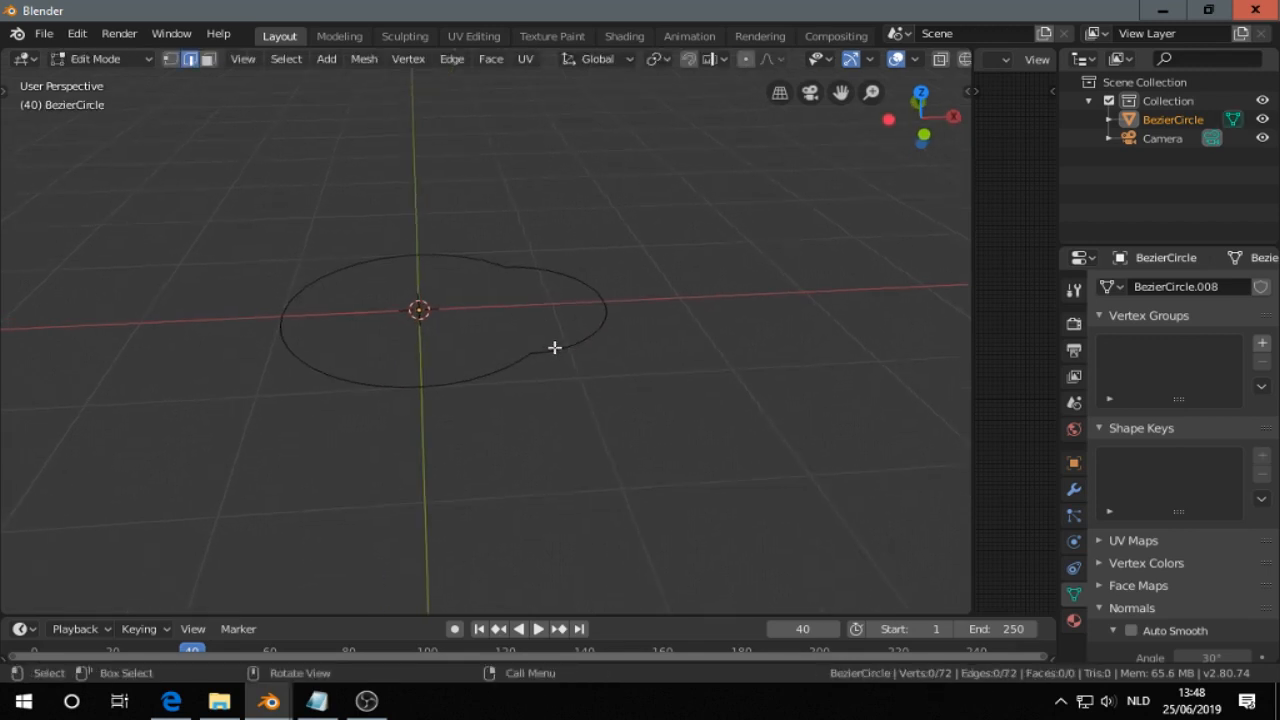
key(a)
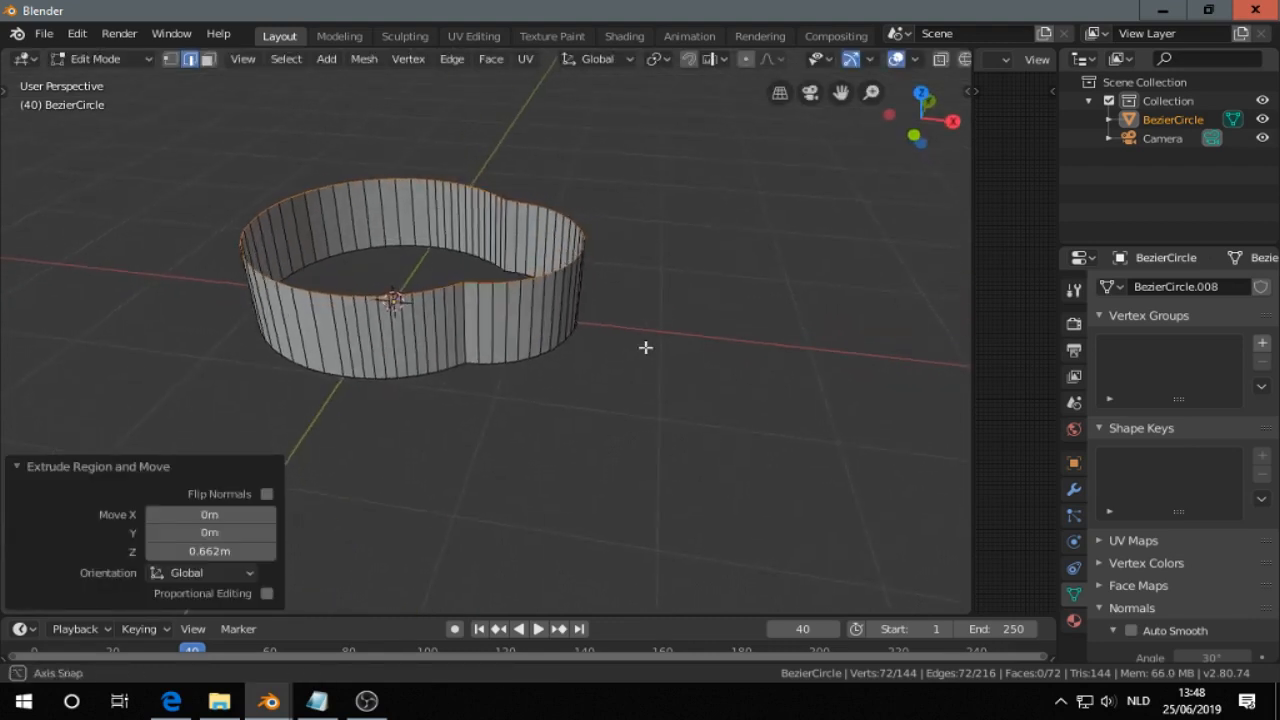
drag(644, 348, 438, 252)
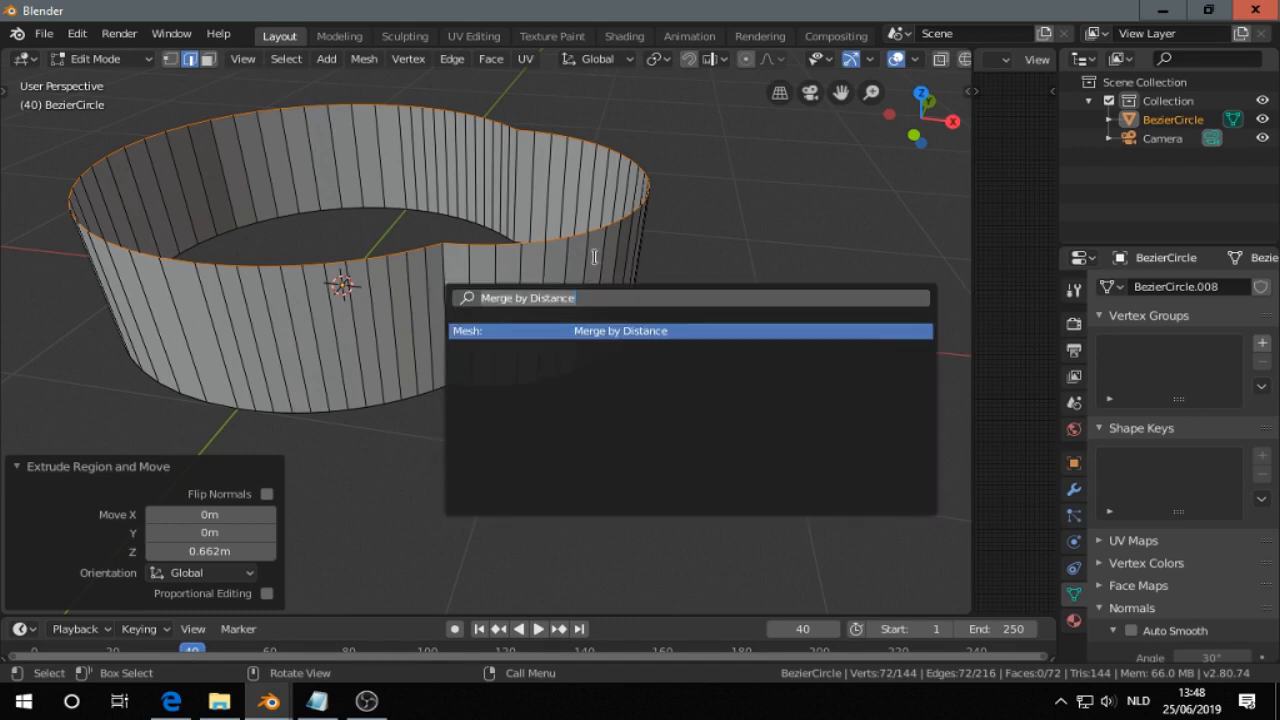
mouse_move(464, 296)
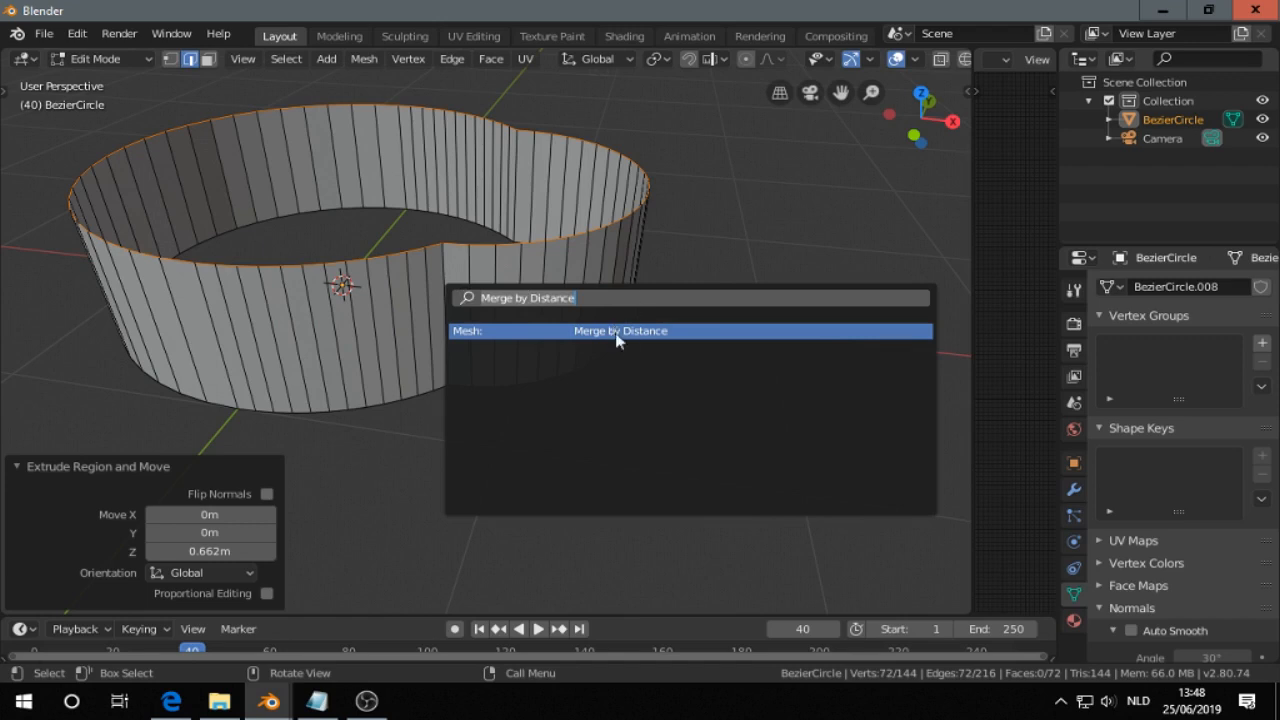
click(620, 330)
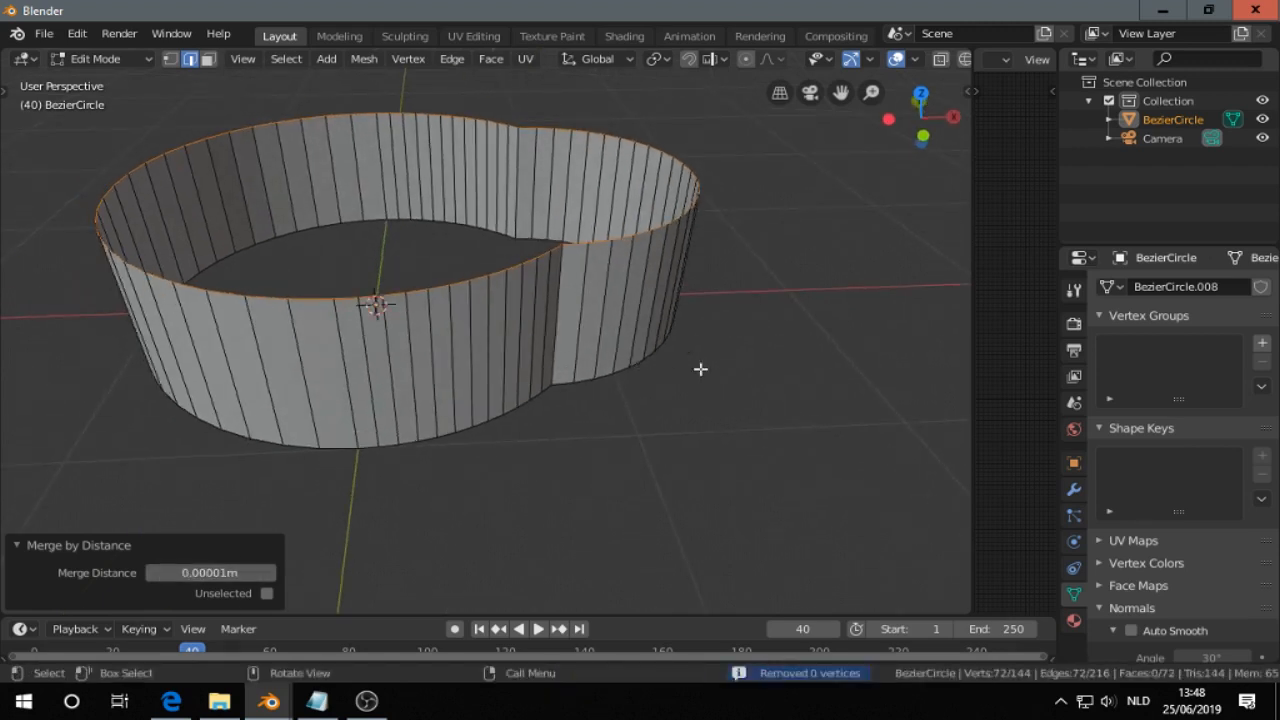
Step: Apply the 0.12 m Solidify thickness, reduce the bevel width and enable auto smooth shading
key(Tab)
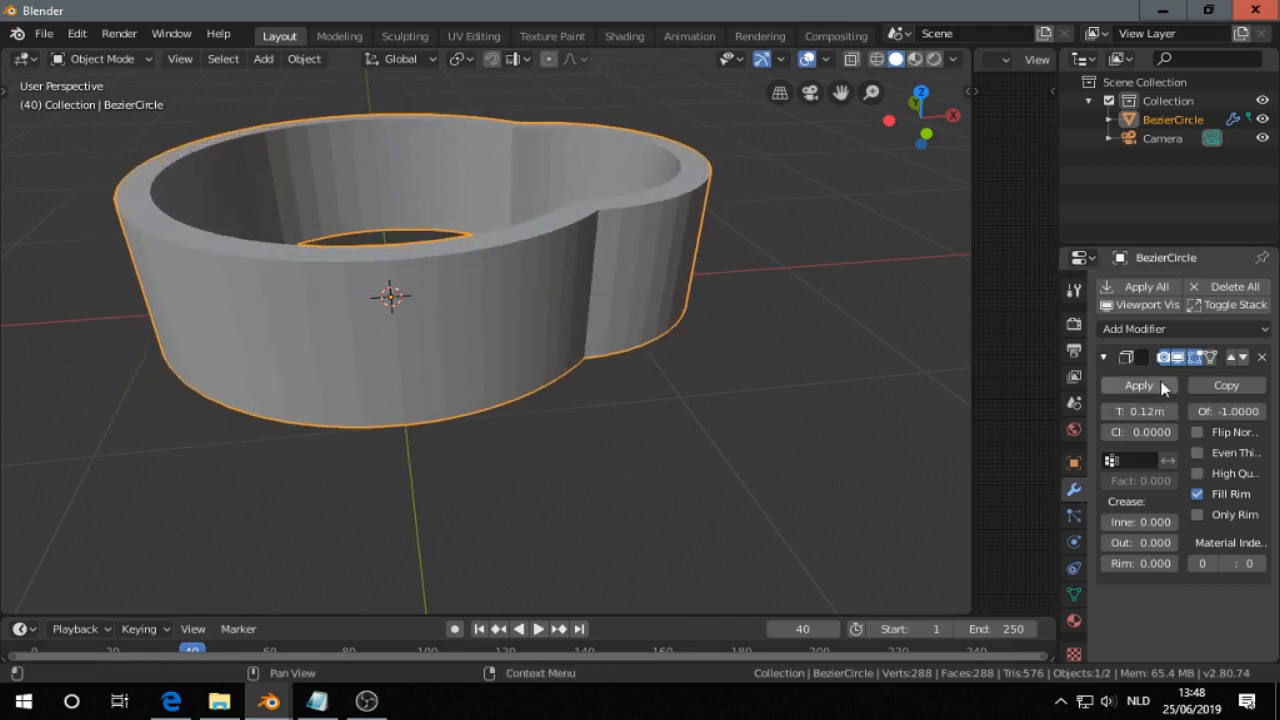
click(1182, 328)
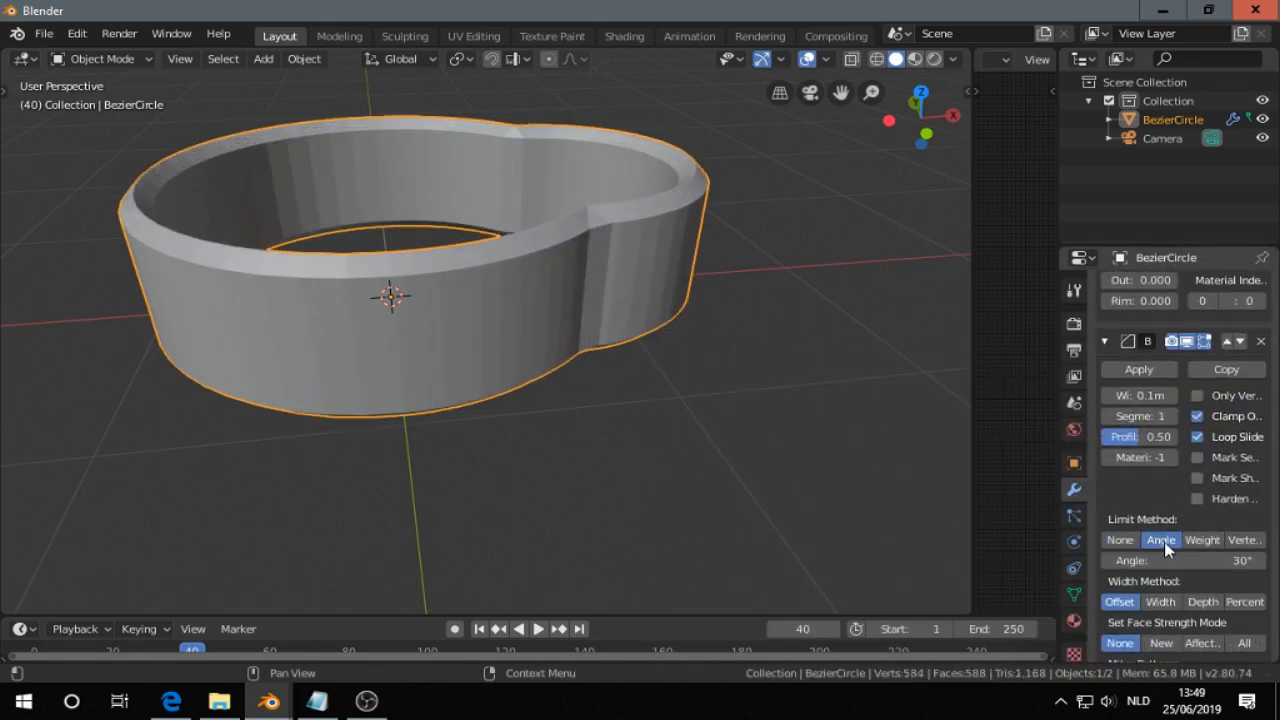
drag(1200, 560, 1150, 560)
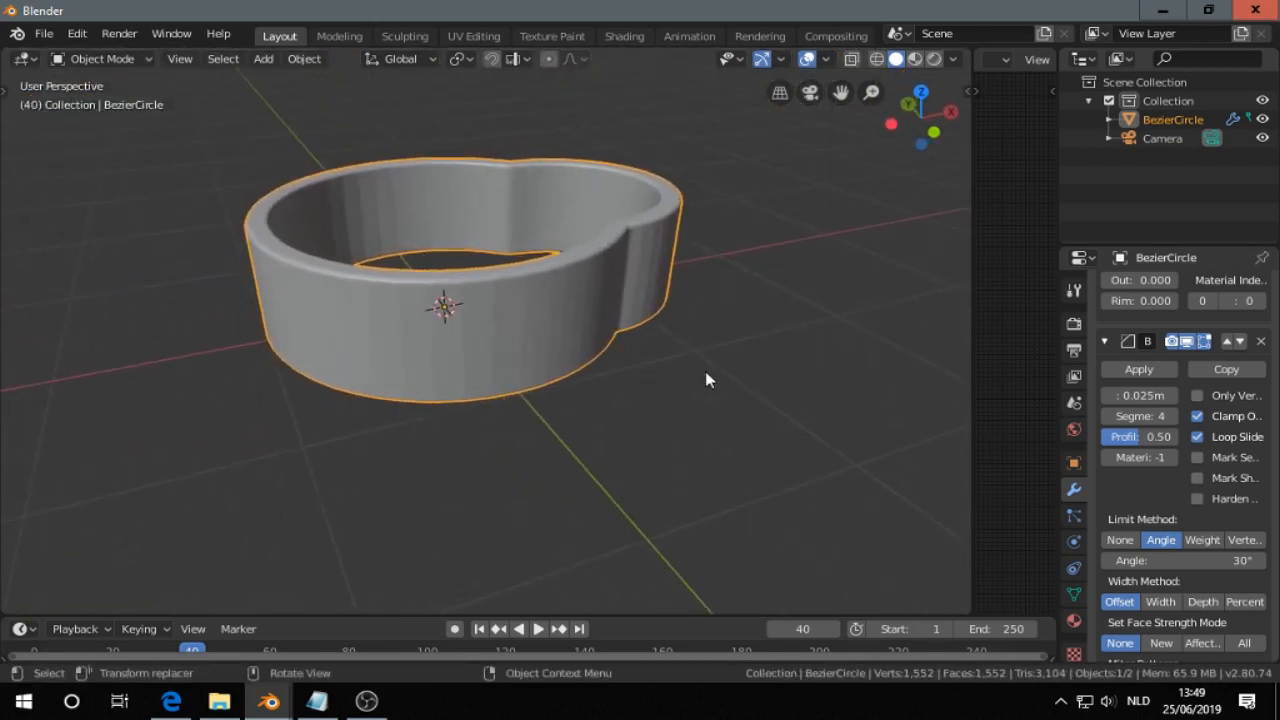
key(z)
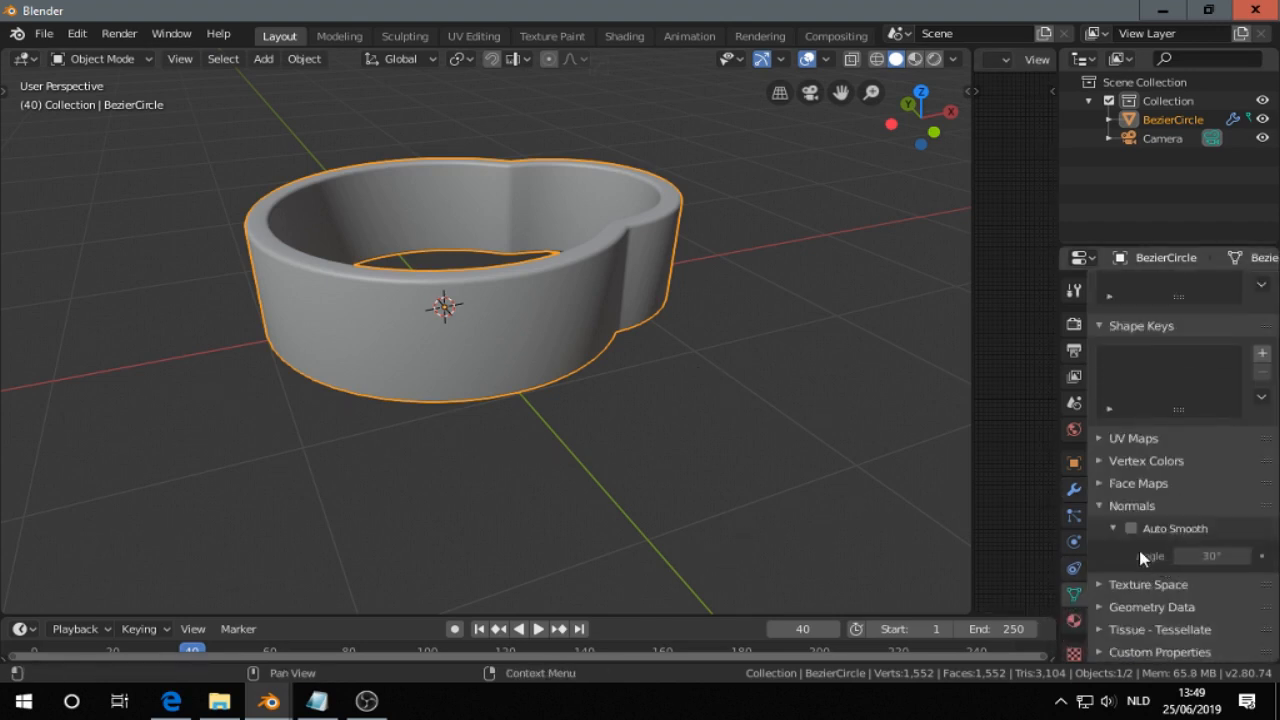
click(1132, 528)
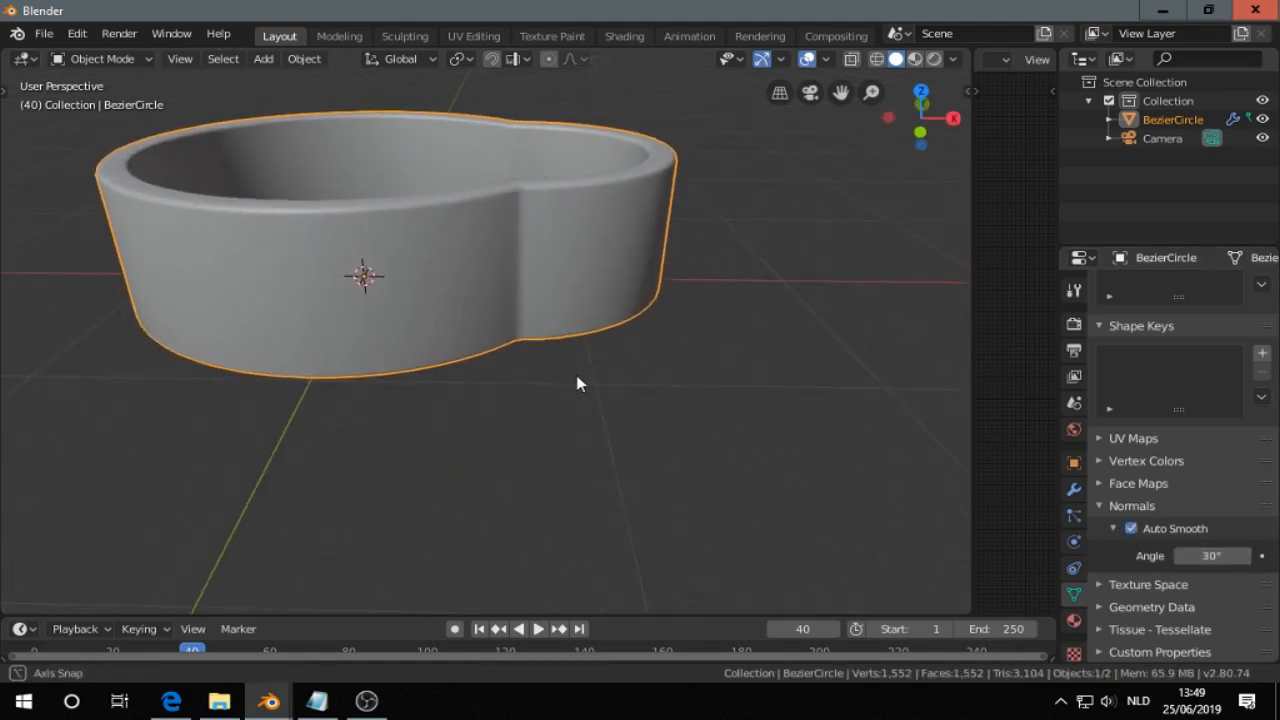
drag(580, 384, 612, 396)
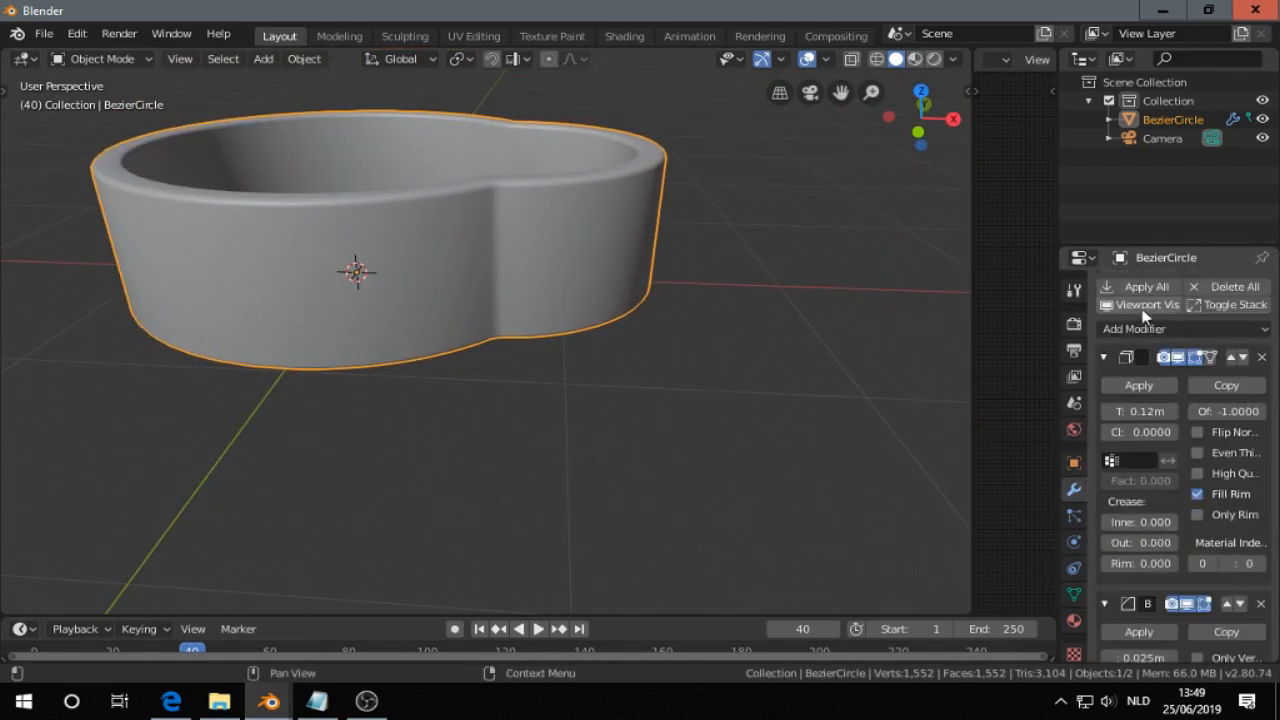
Step: Add the test backdrop from the add-on's Add to scene panel around the ring
click(1184, 328)
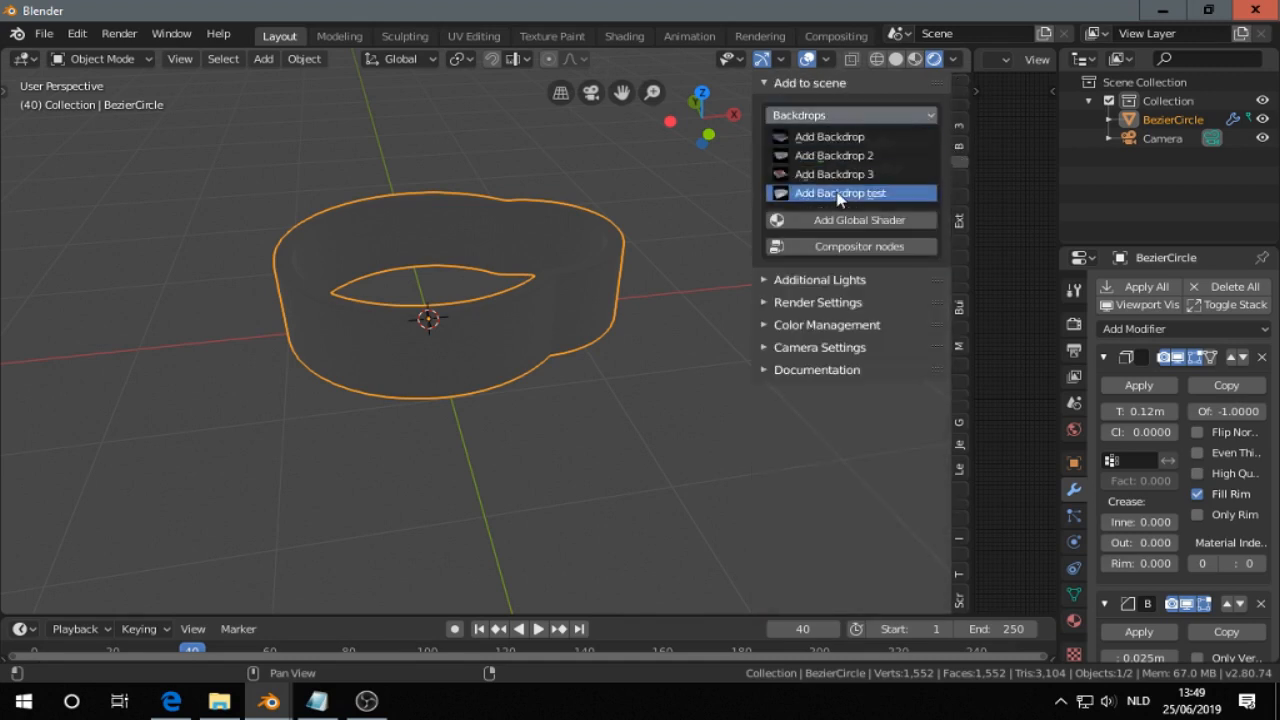
click(840, 192)
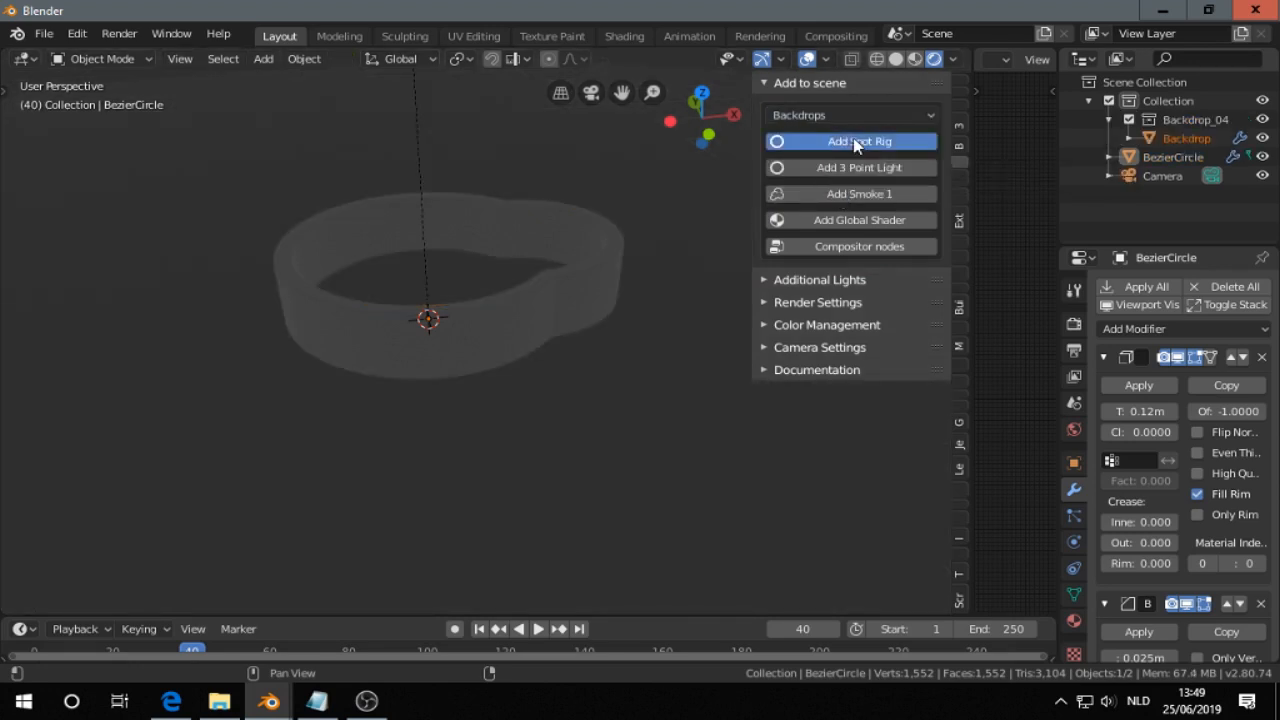
mouse_move(550, 264)
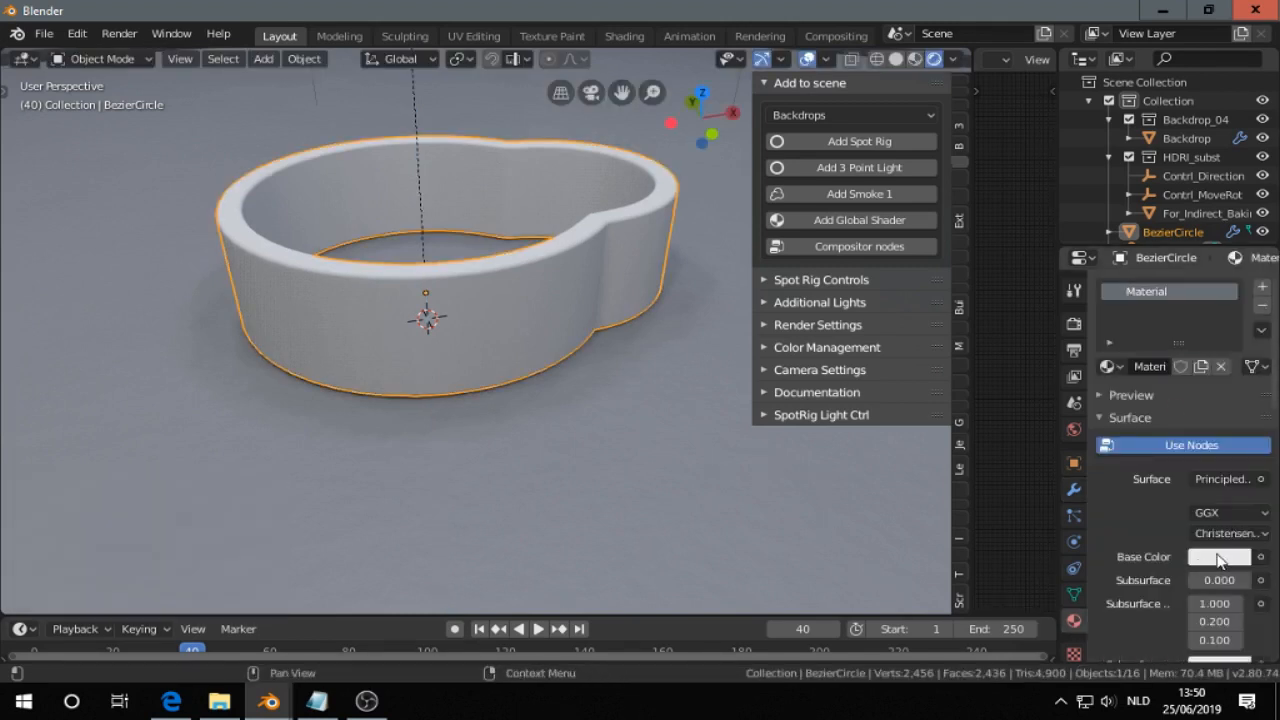
Step: Set the ring's Base Color to brown and frame it through the scene camera
click(1218, 556)
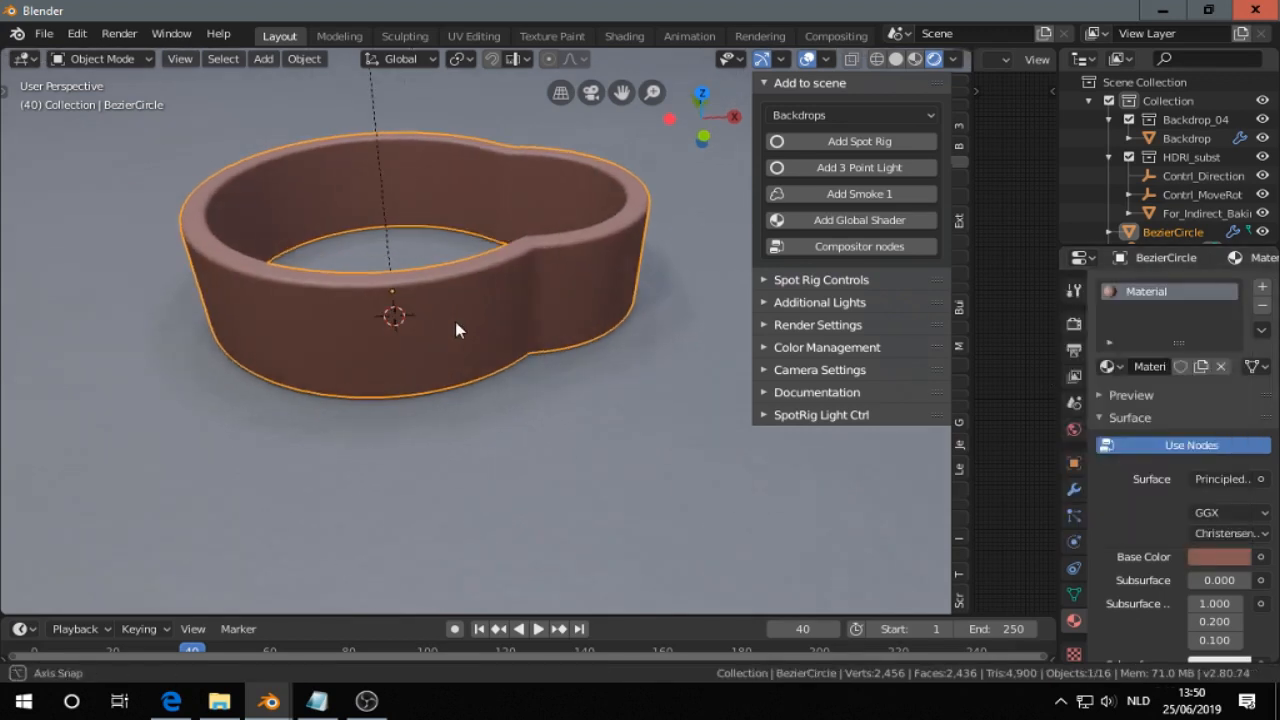
drag(456, 320, 420, 356)
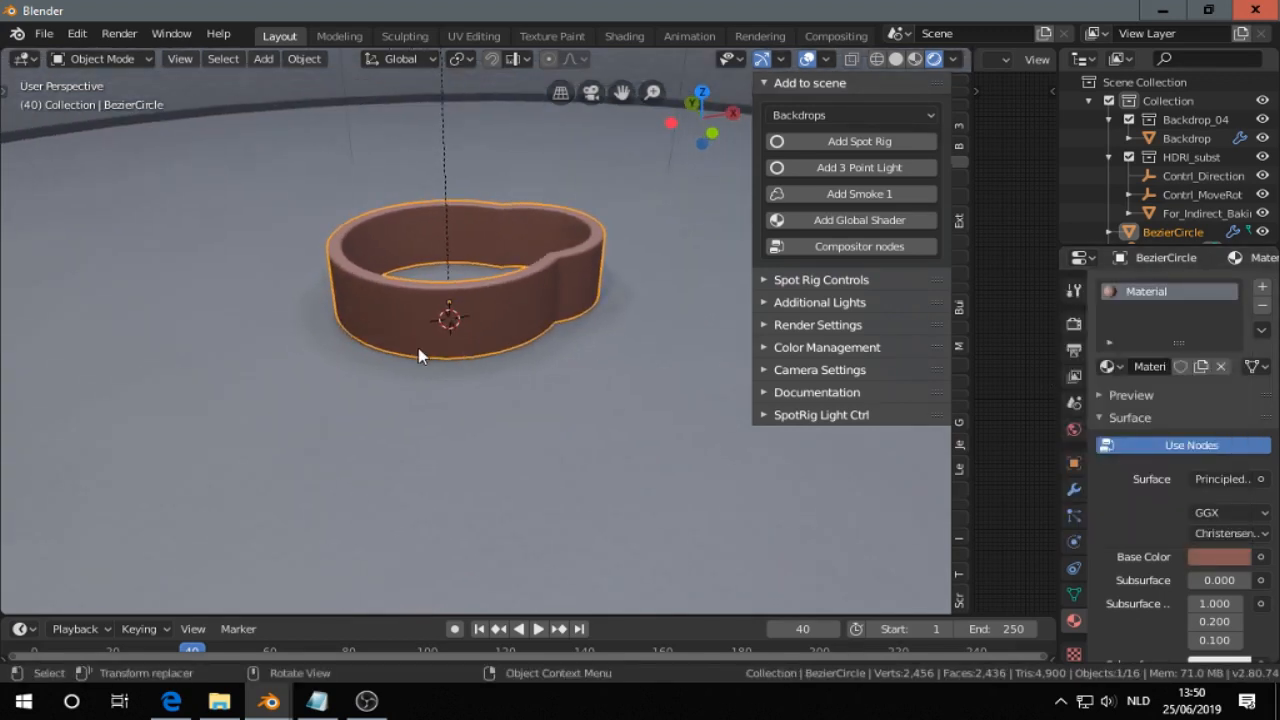
click(820, 368)
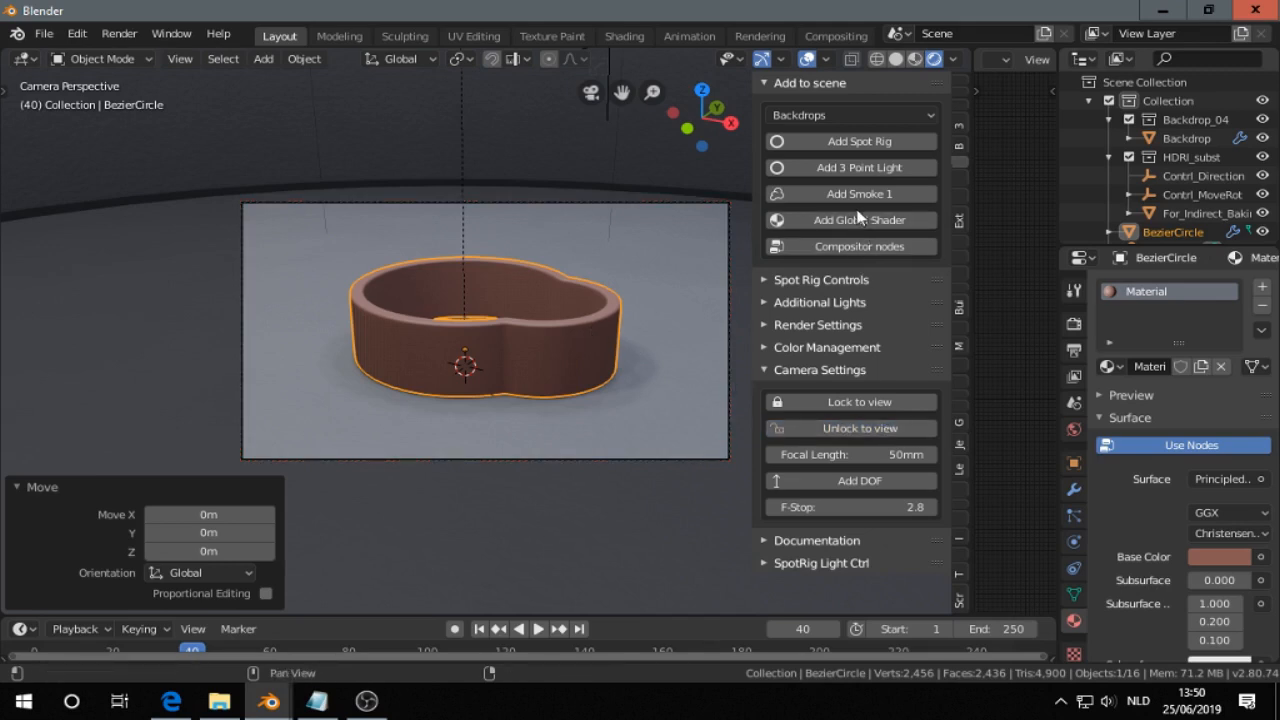
Step: Apply the add-on's Render Settings 1 preset
click(818, 324)
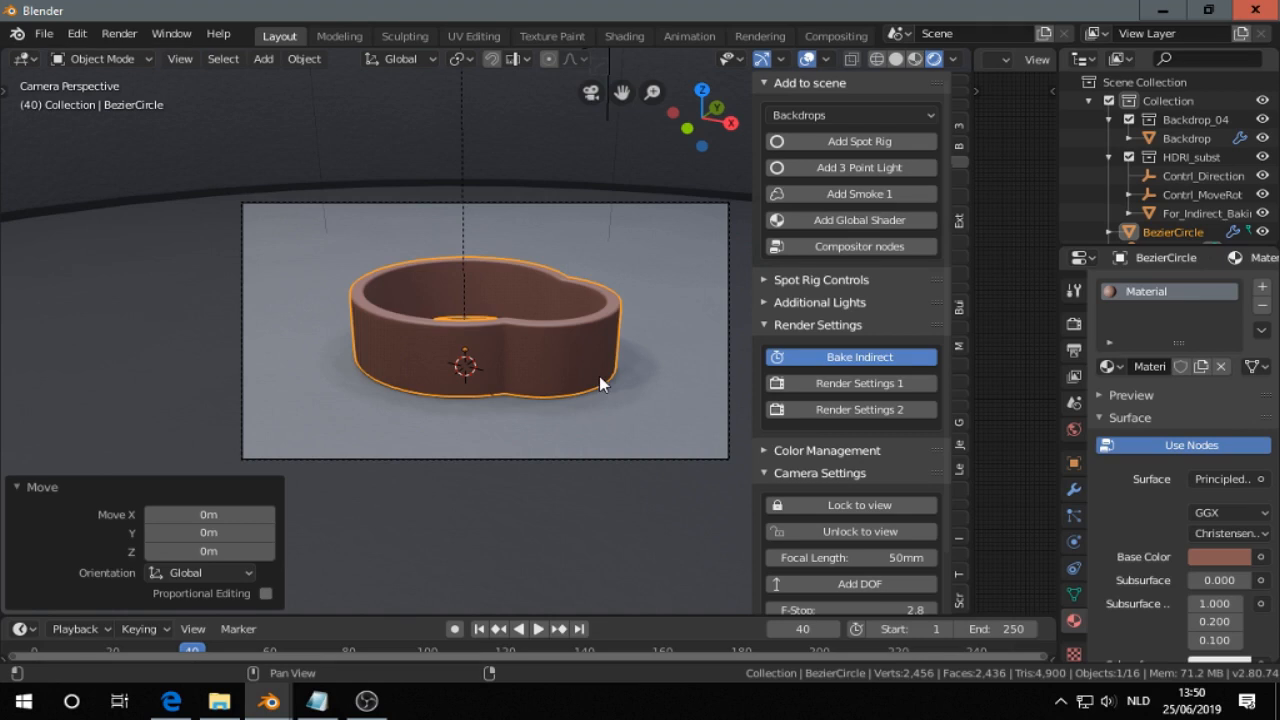
click(850, 384)
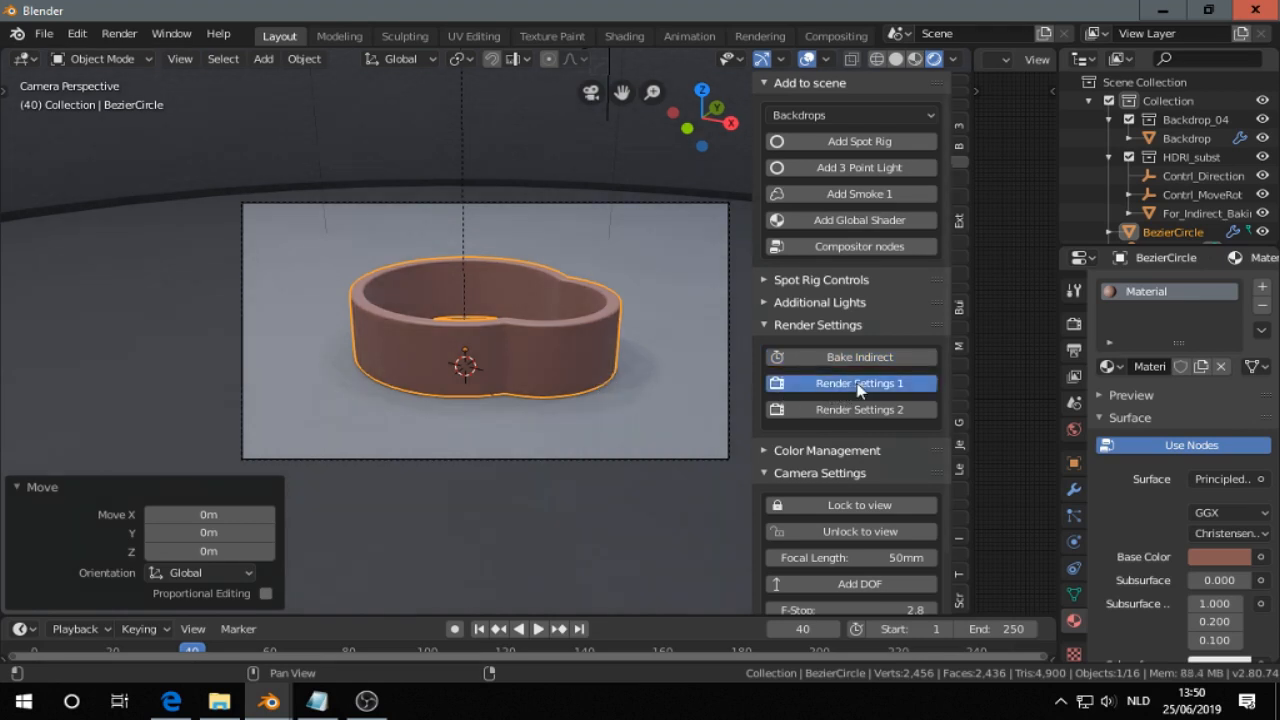
mouse_move(760, 340)
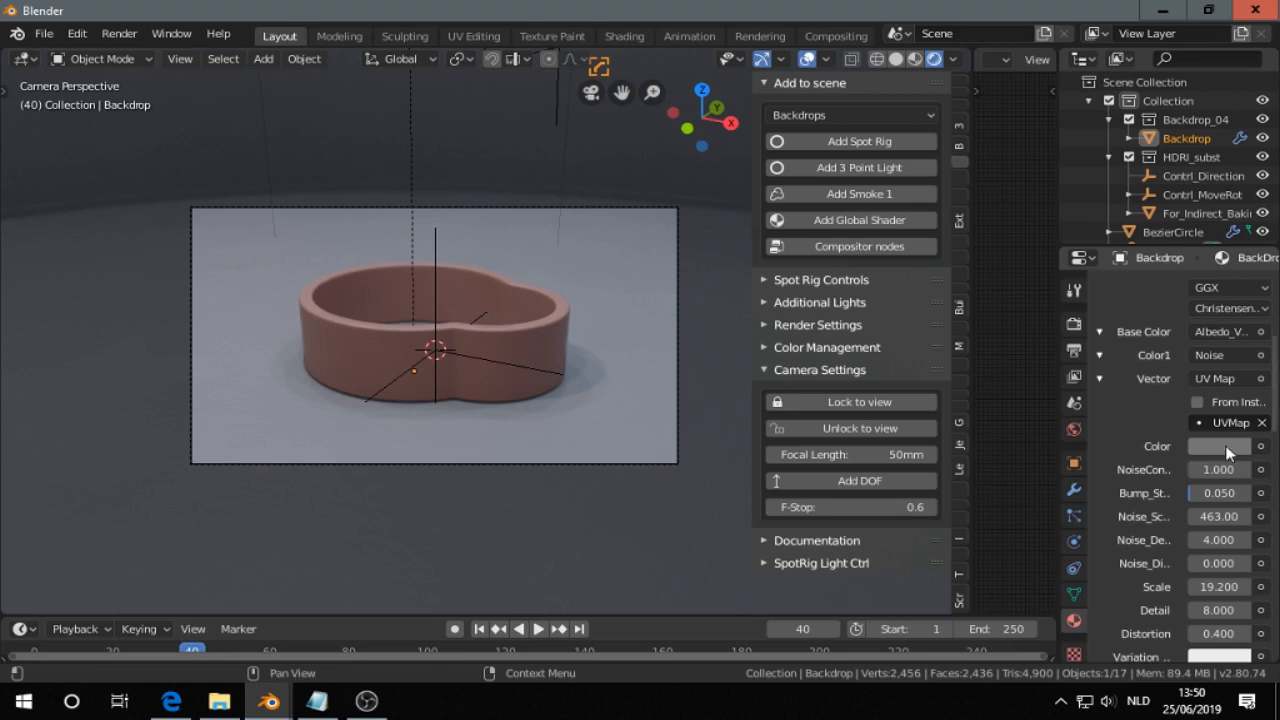
Step: Change the backdrop material colour to blue and reselect the ring
click(1218, 446)
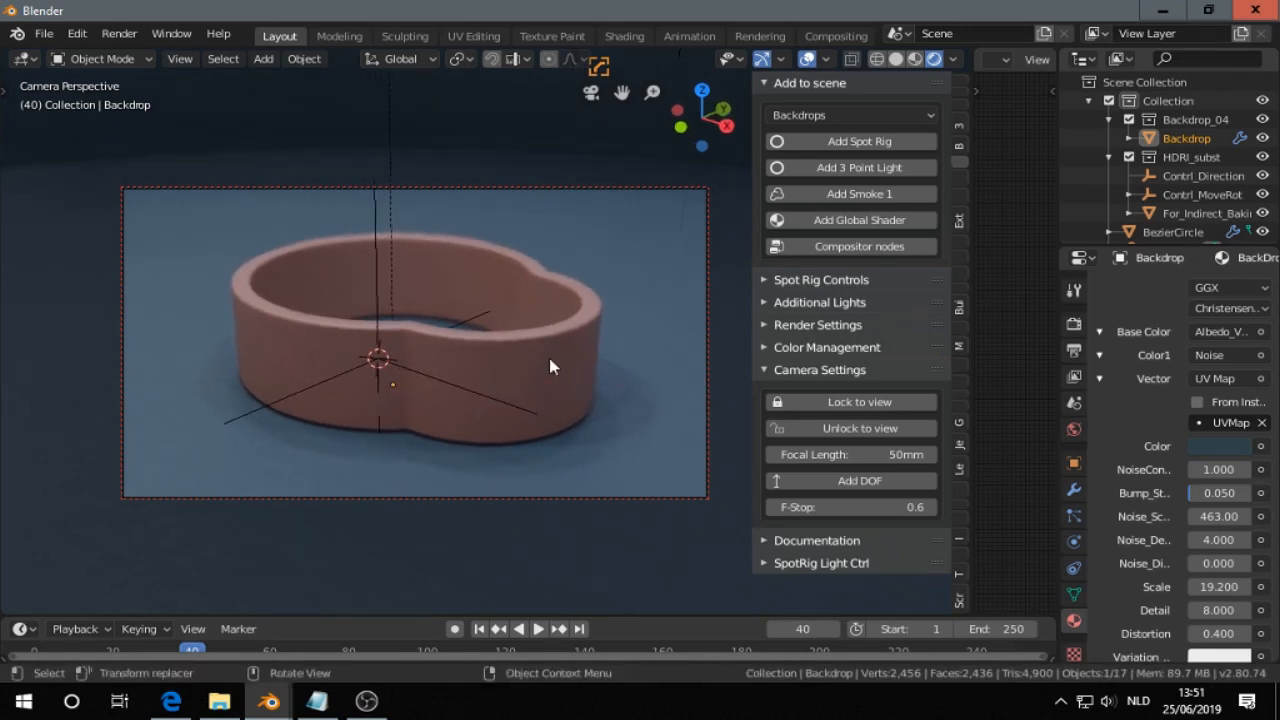
click(1172, 232)
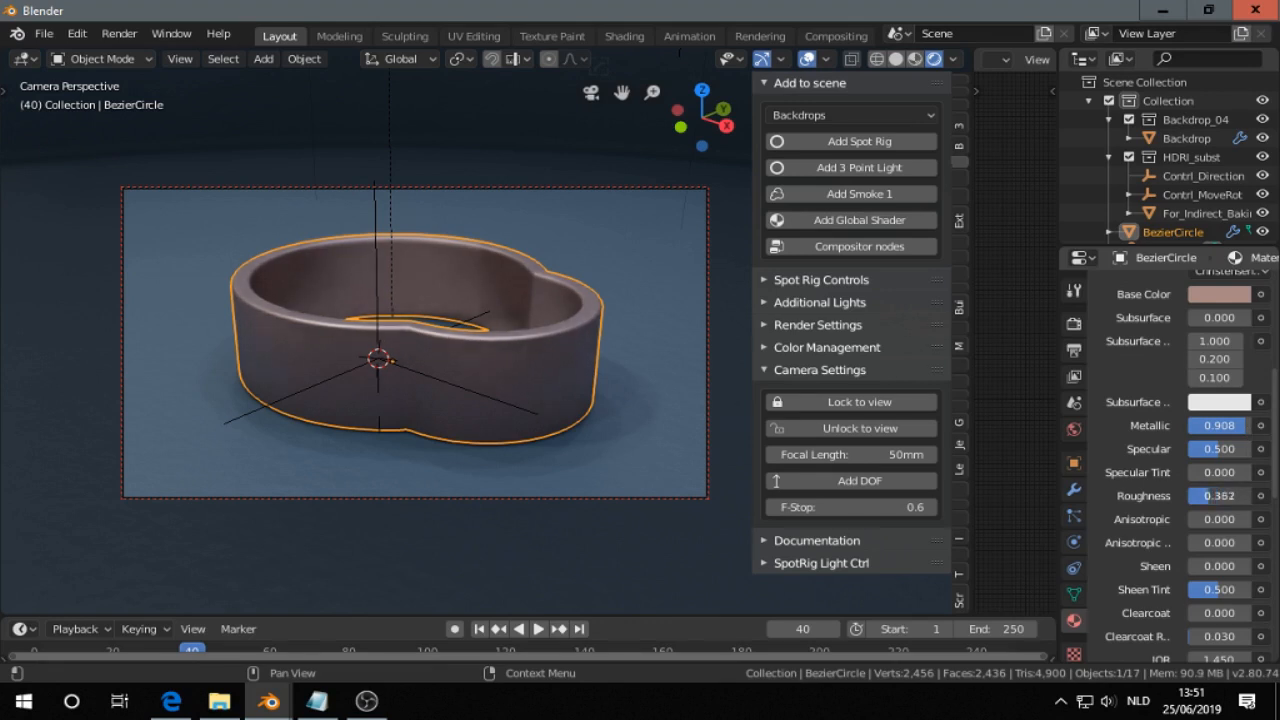
Step: Split off a second viewport beside the camera view to show the light rig
drag(1218, 496, 1250, 496)
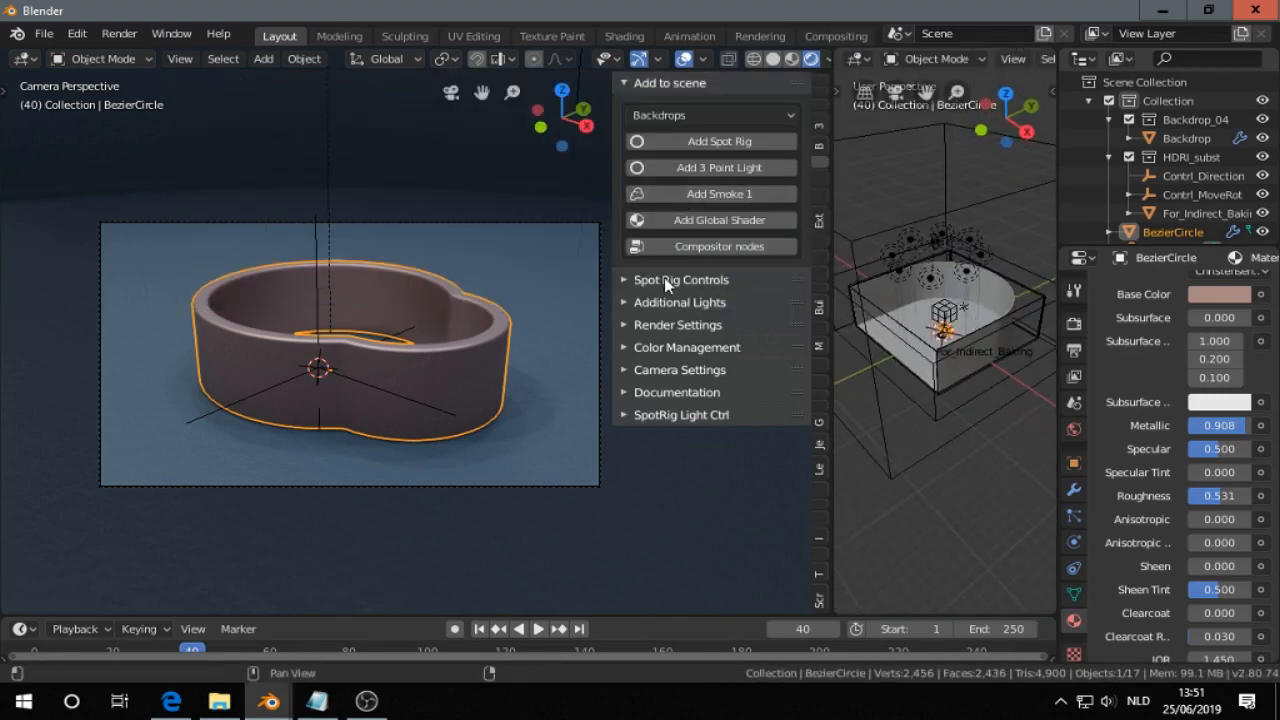
Step: Move the spot rig control empties above the ring for strongly shadowed lighting
click(680, 280)
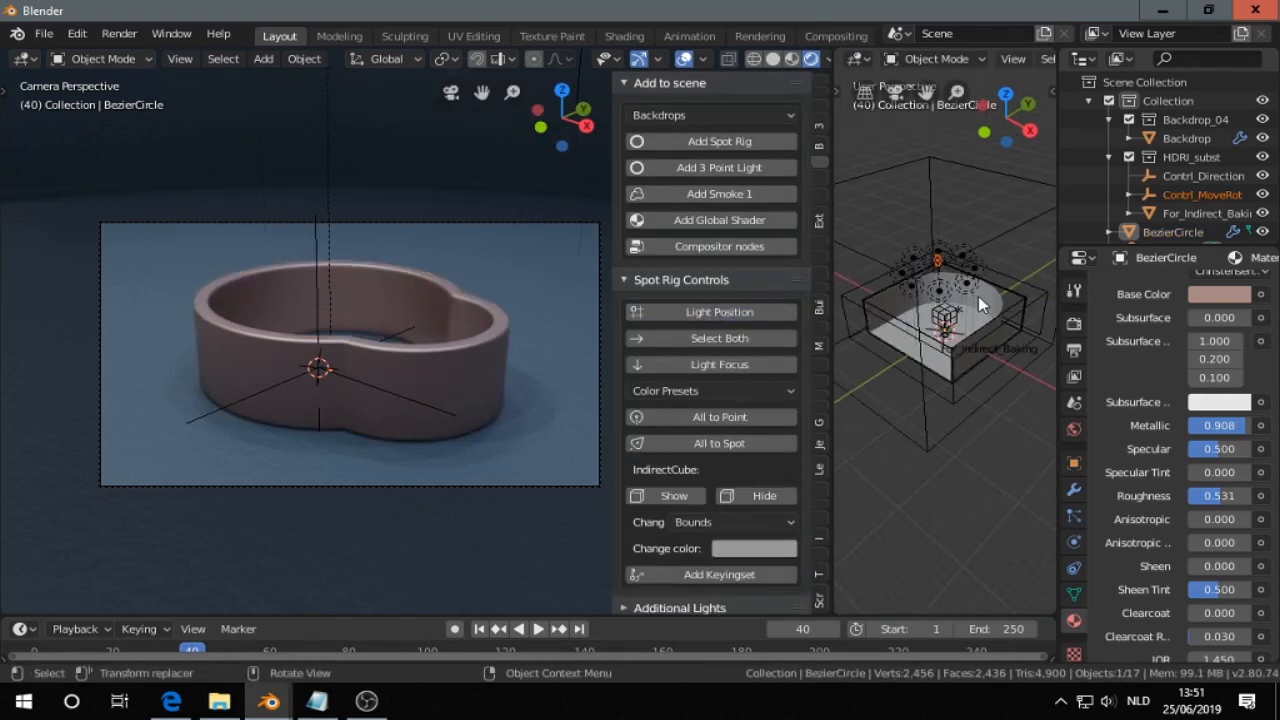
key(g)
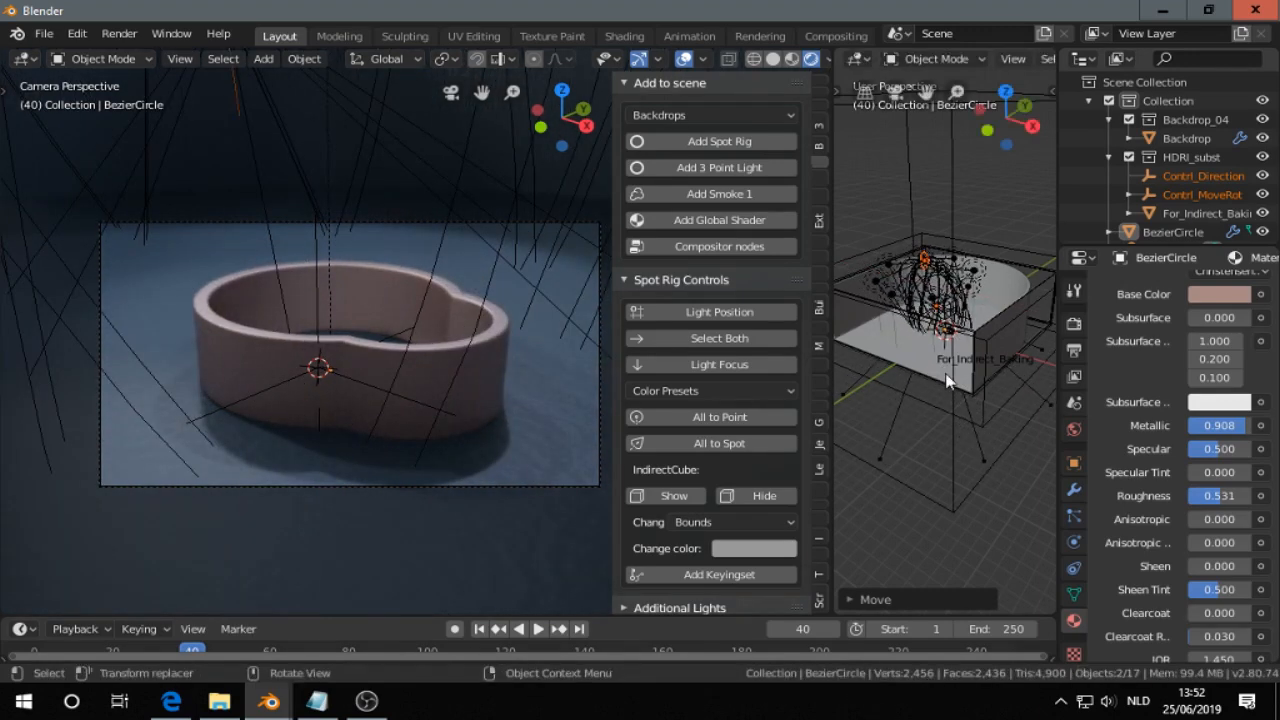
key(g)
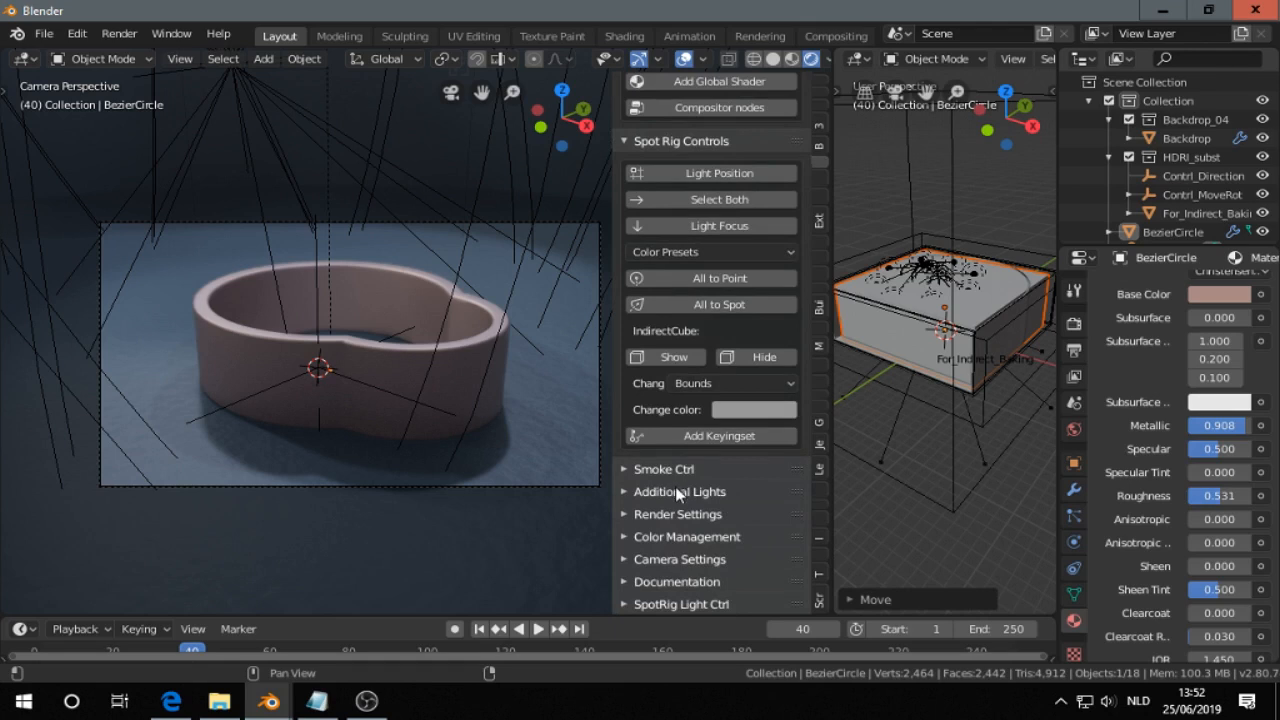
Step: Pick a new cyan tint for the rig colour swatch on the colour wheel
click(752, 408)
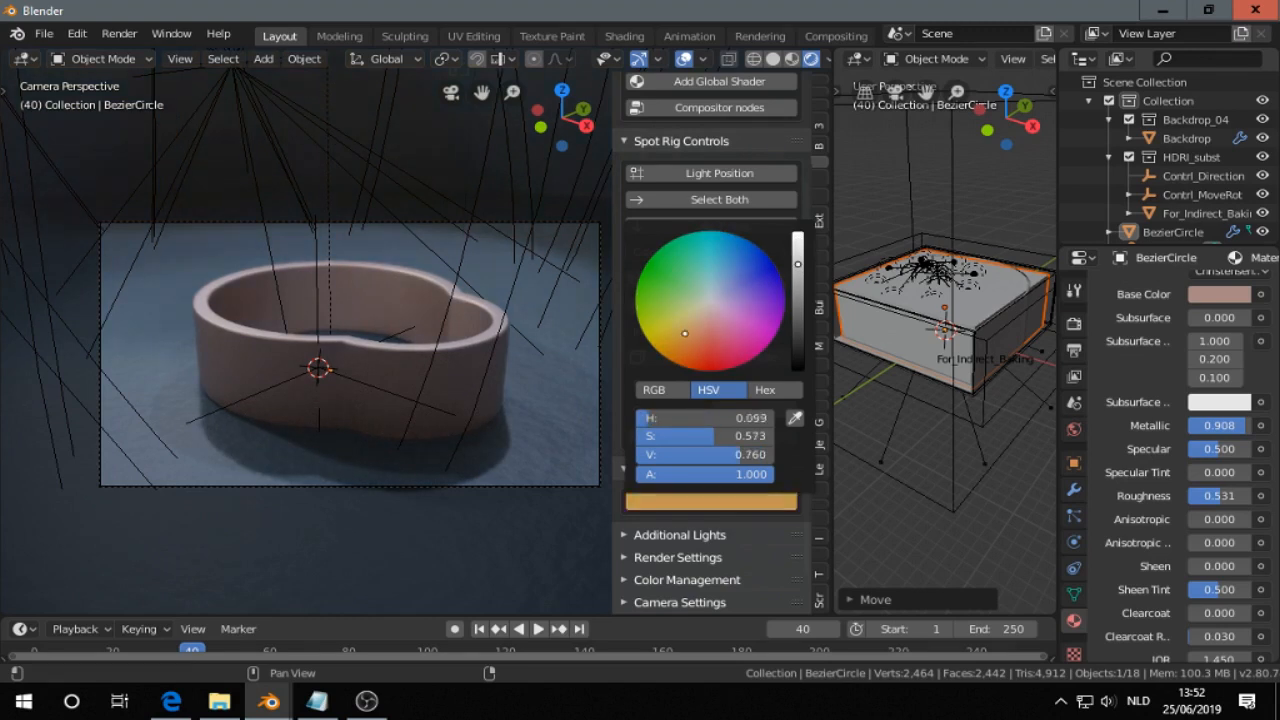
click(714, 256)
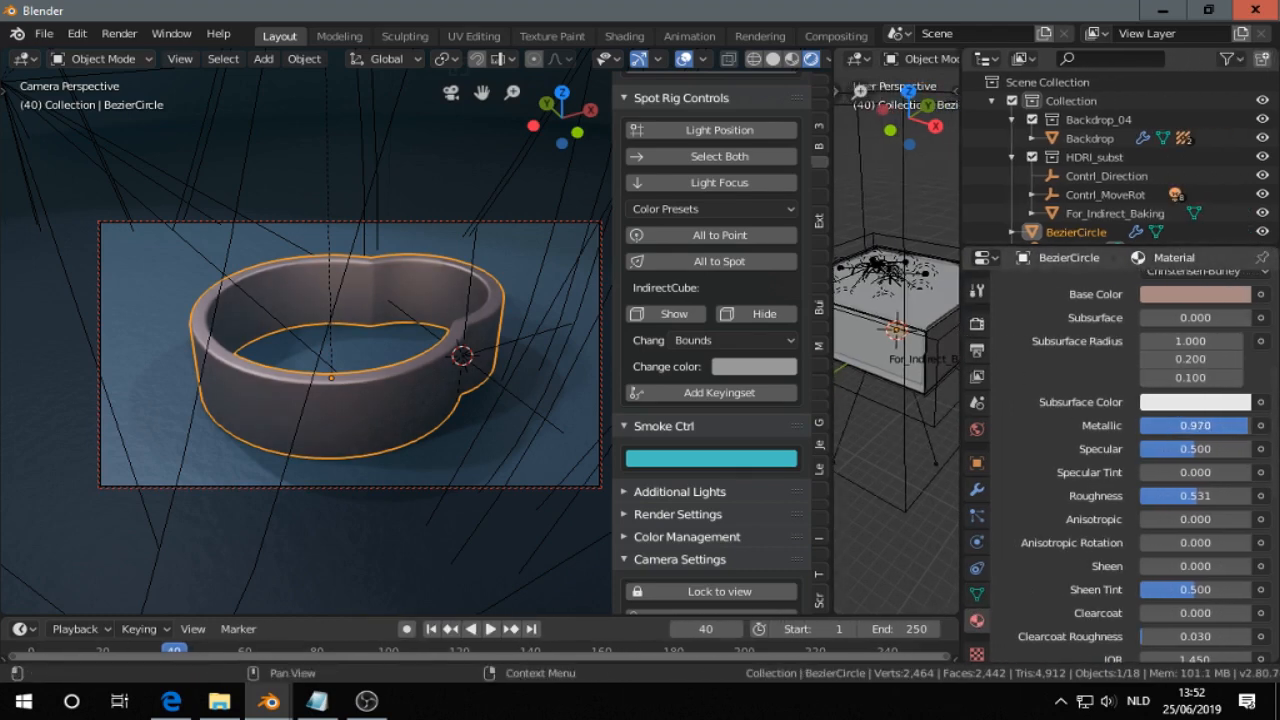
Step: Lower the material roughness to 0.256 and tone the S light grey, retinting the NW light too
drag(1230, 496, 1160, 496)
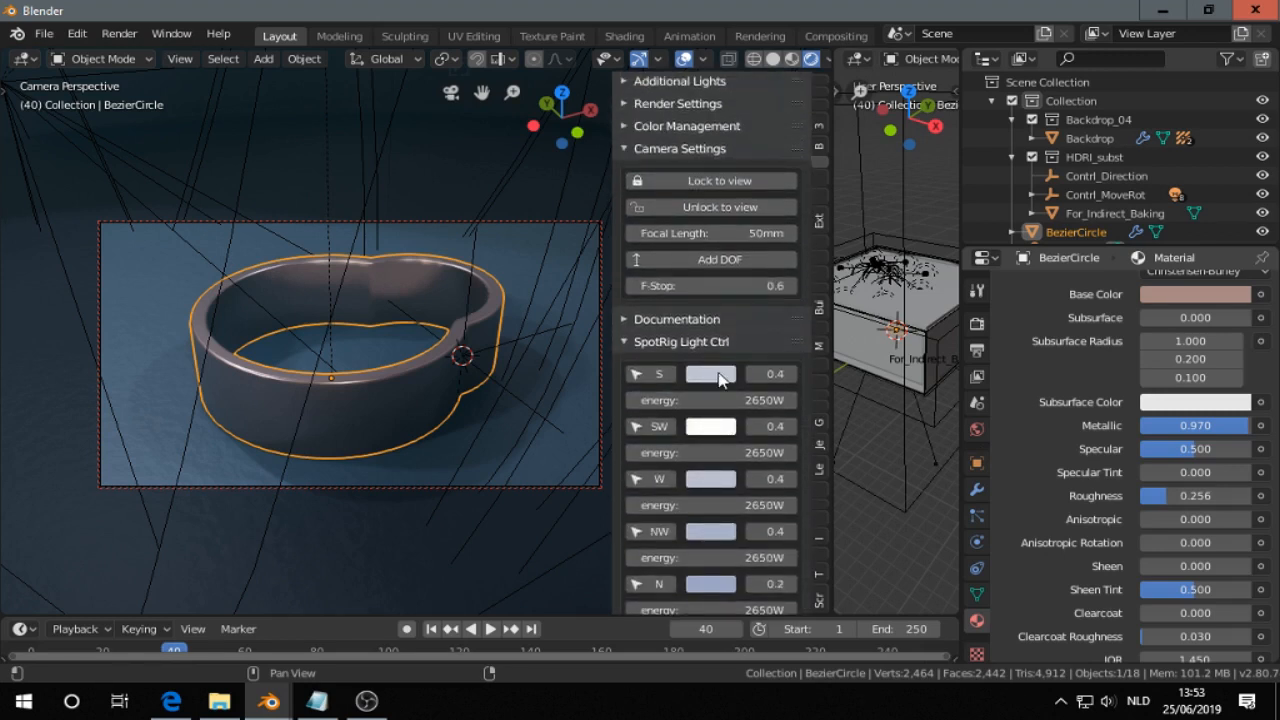
click(710, 374)
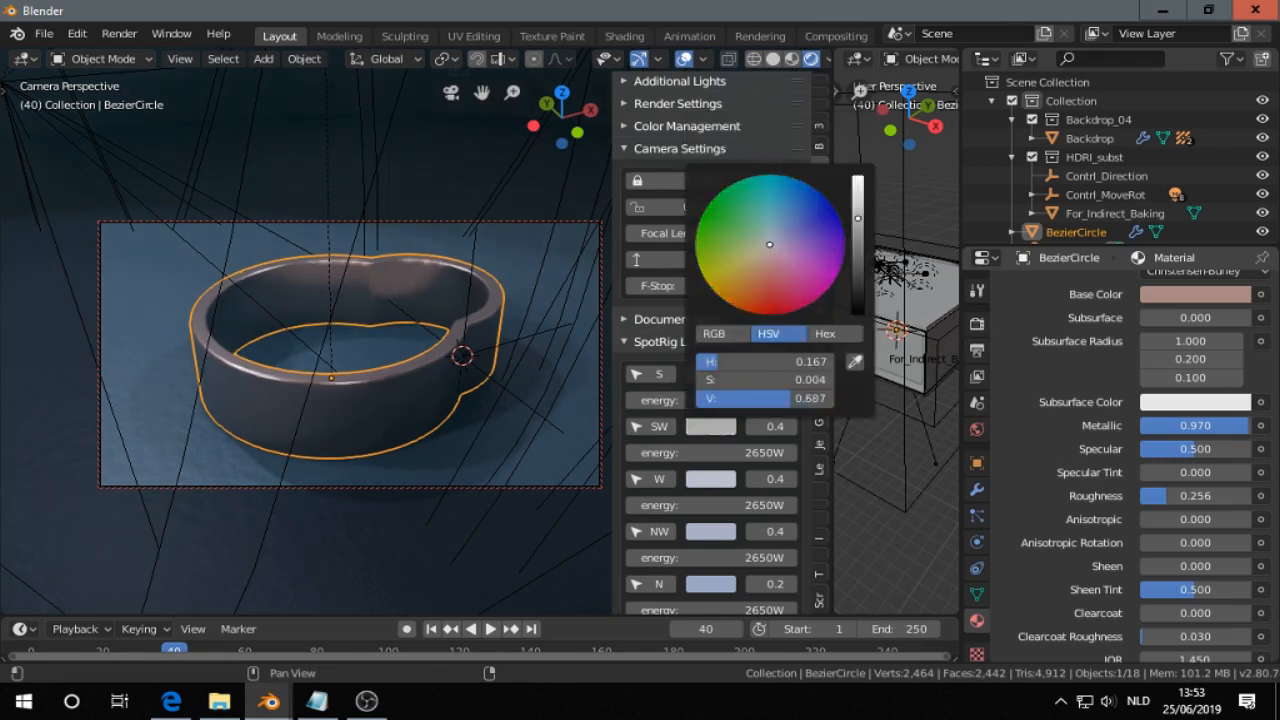
click(708, 536)
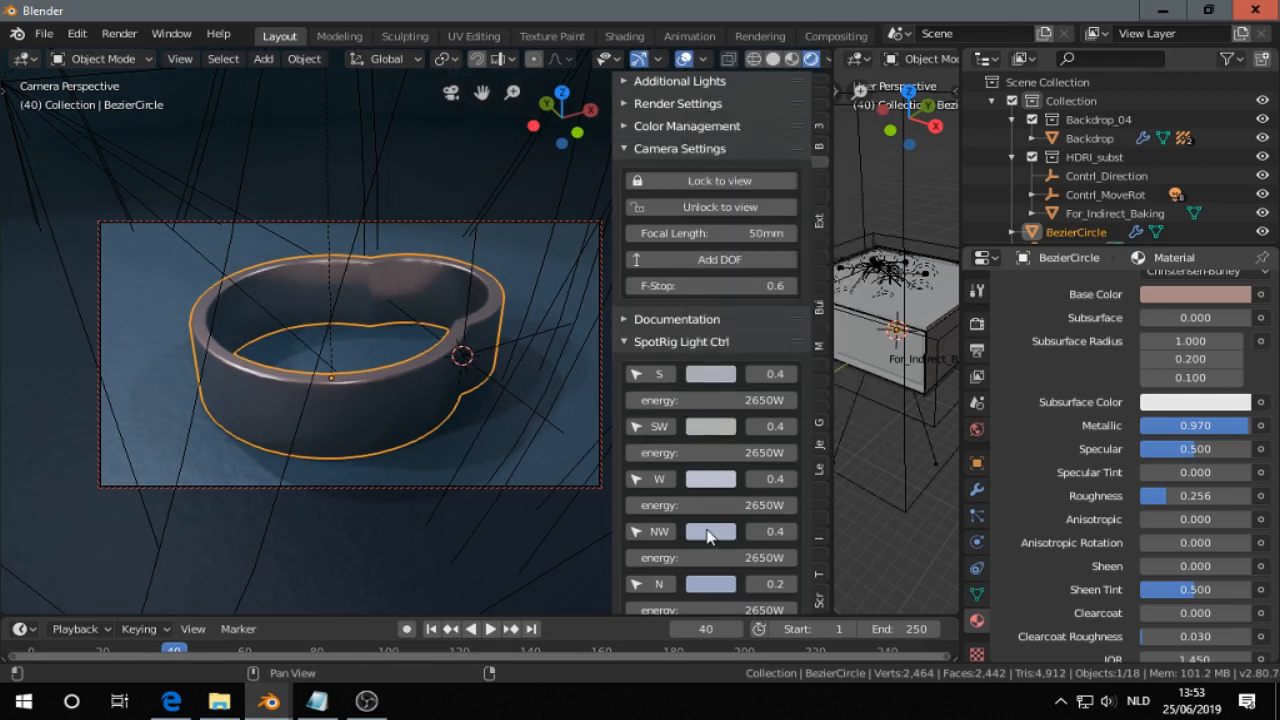
click(710, 532)
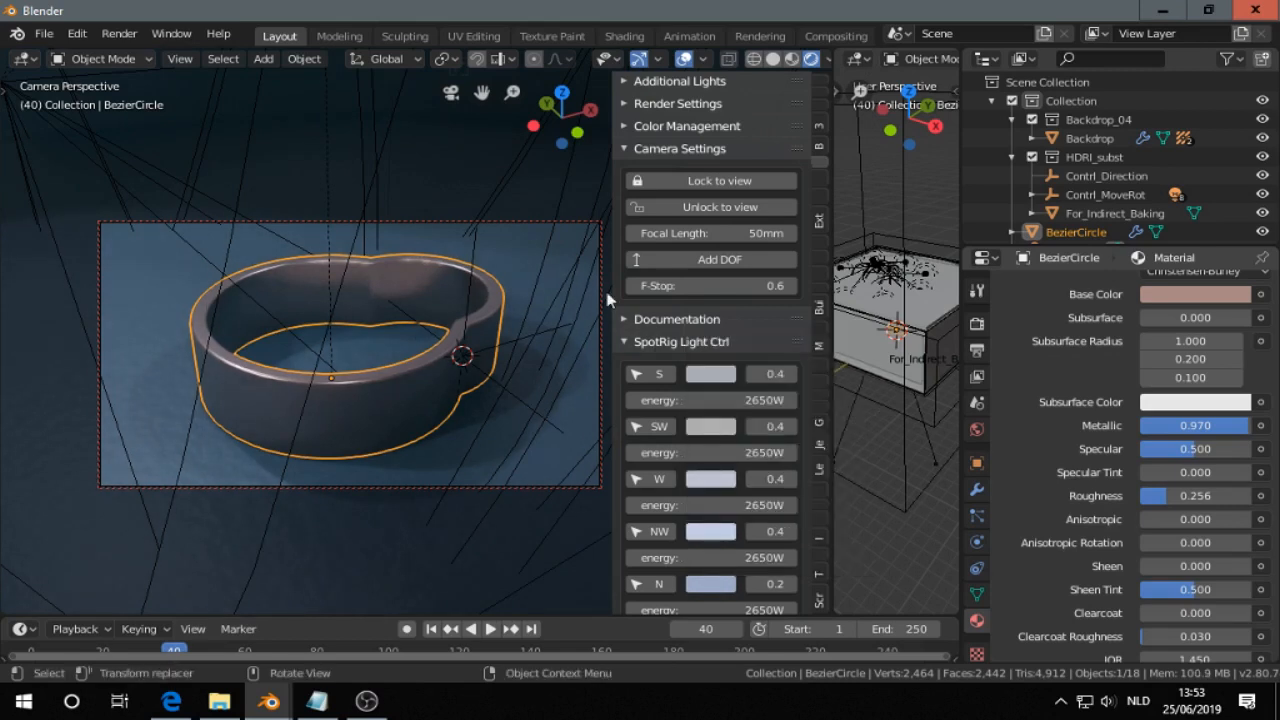
click(120, 32)
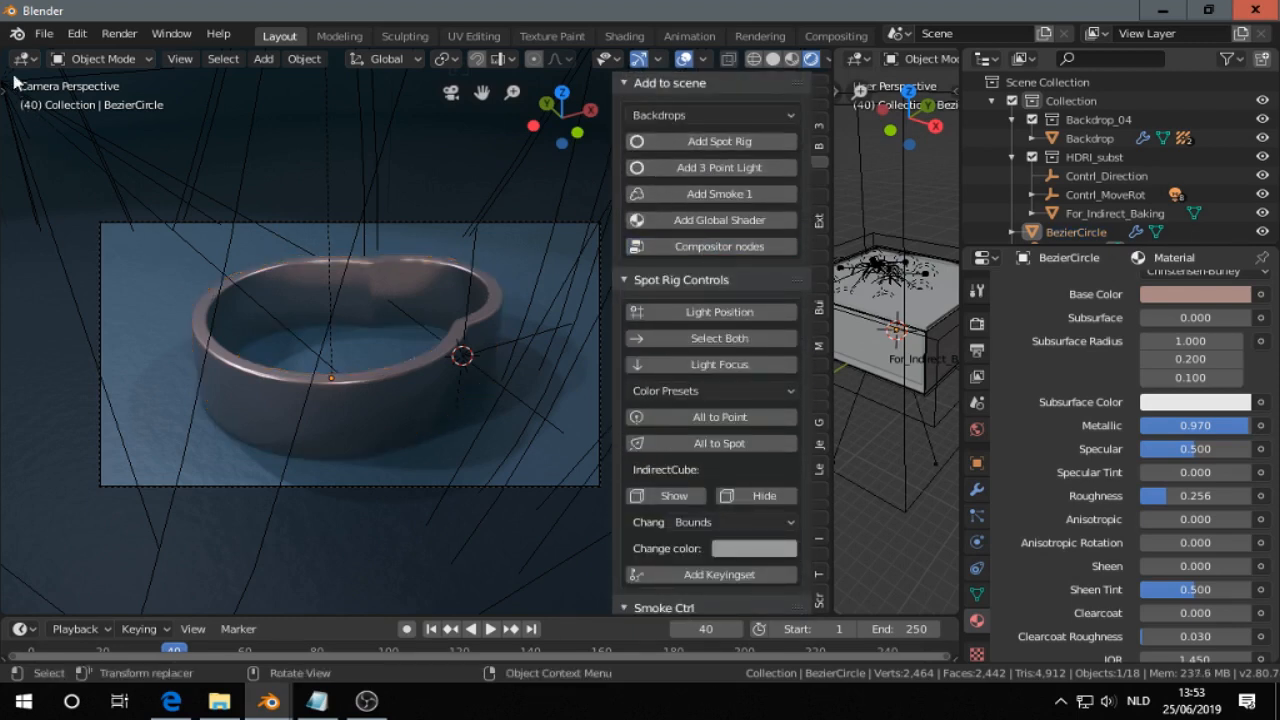
Step: Show the Render Result in an Image Editor beside the Compositor node tree
click(18, 60)
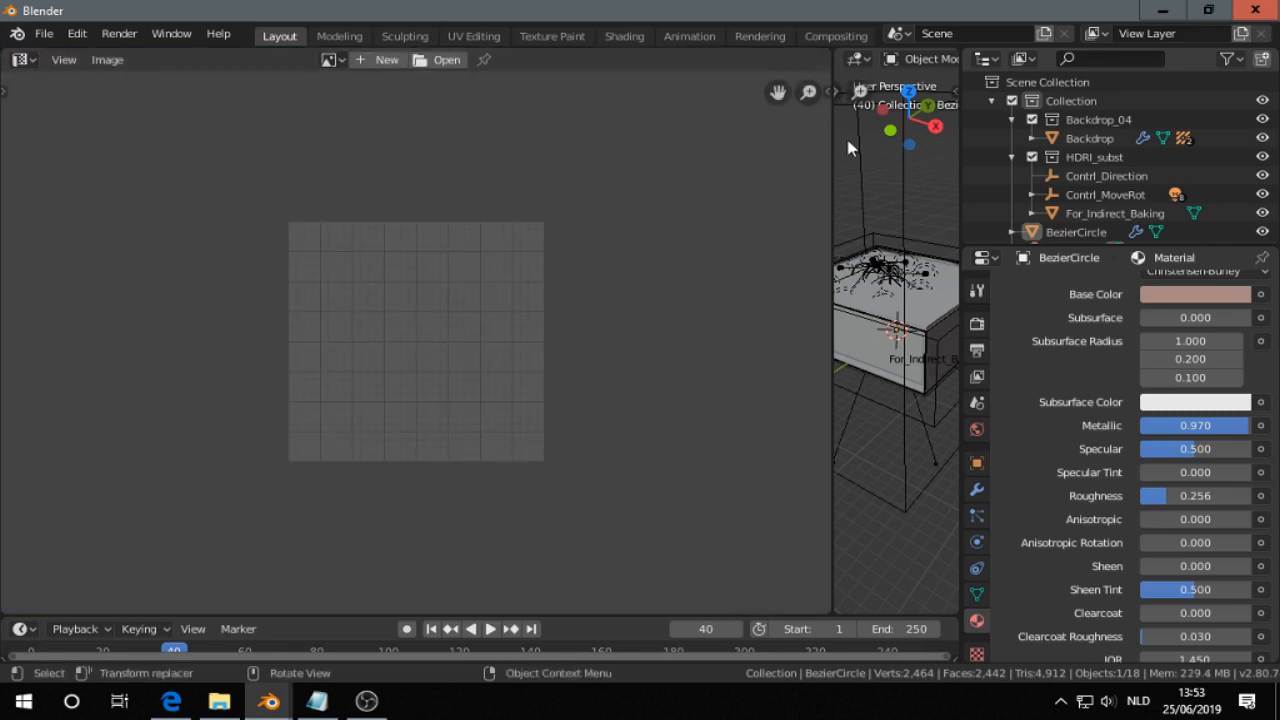
click(636, 60)
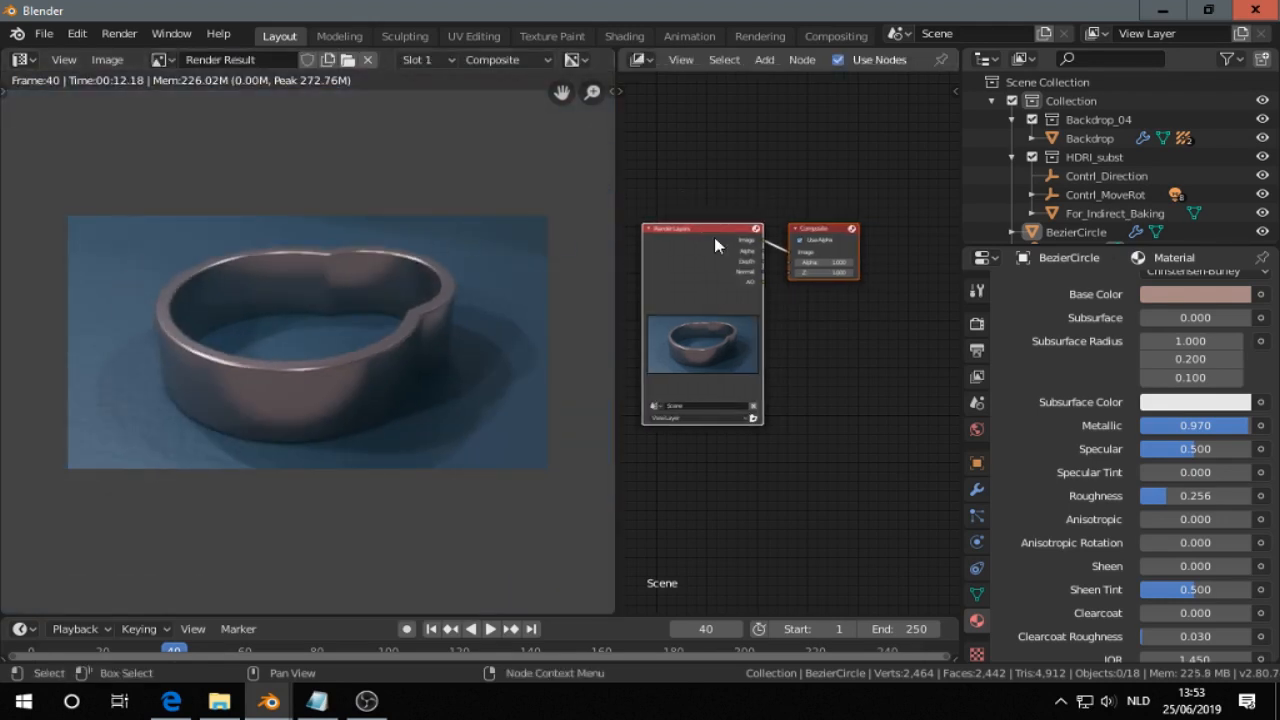
Step: Insert the Normal_FX group between Render Layers and Composite, fed by Image and Normal passes
click(764, 60)
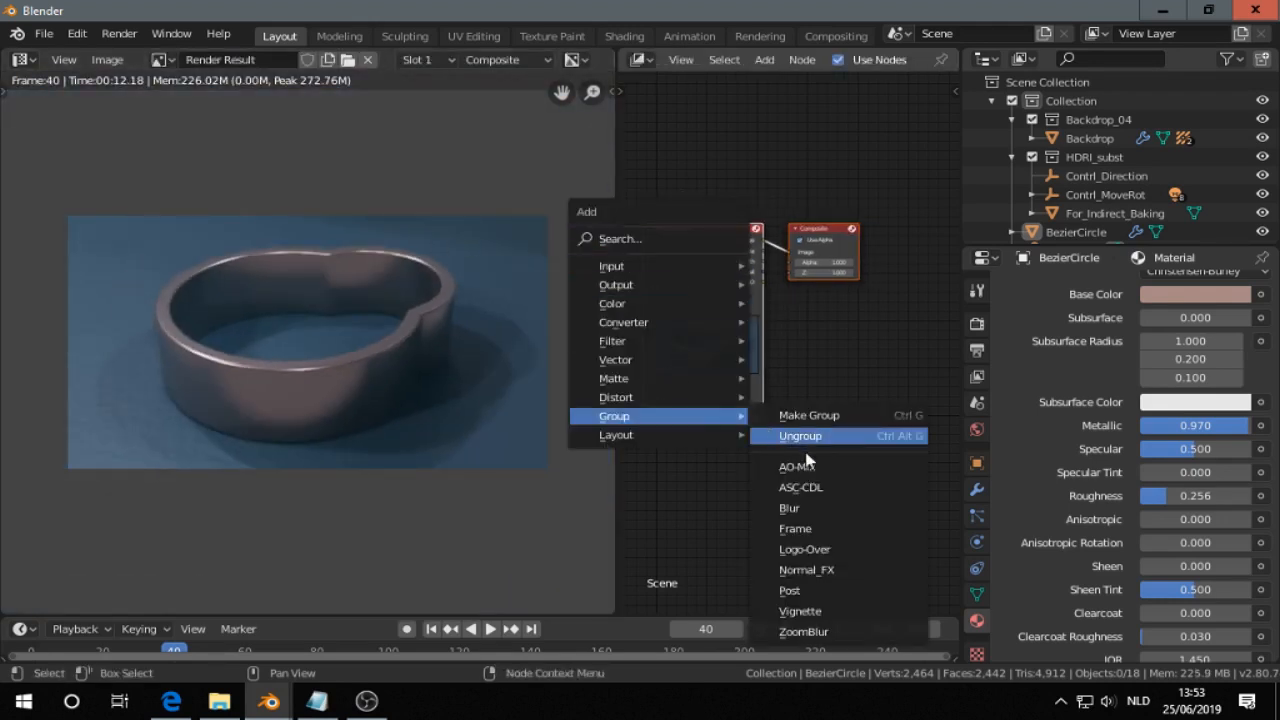
mouse_move(808, 528)
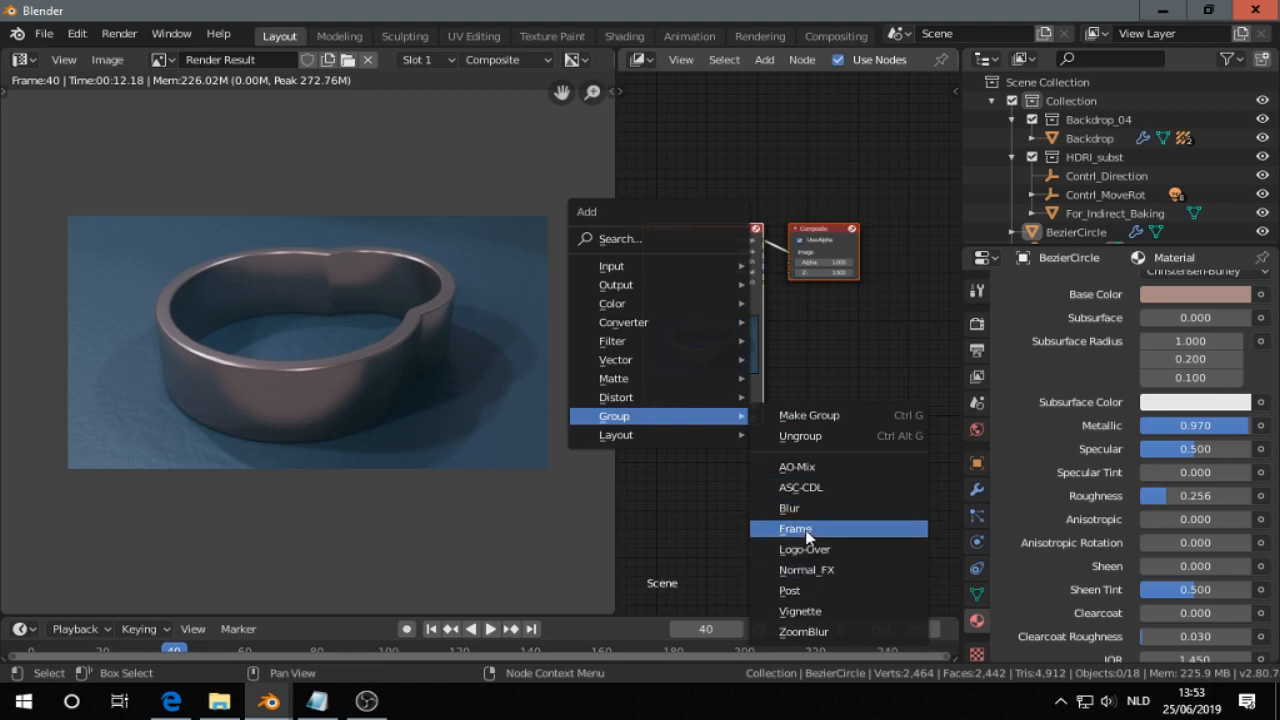
click(796, 528)
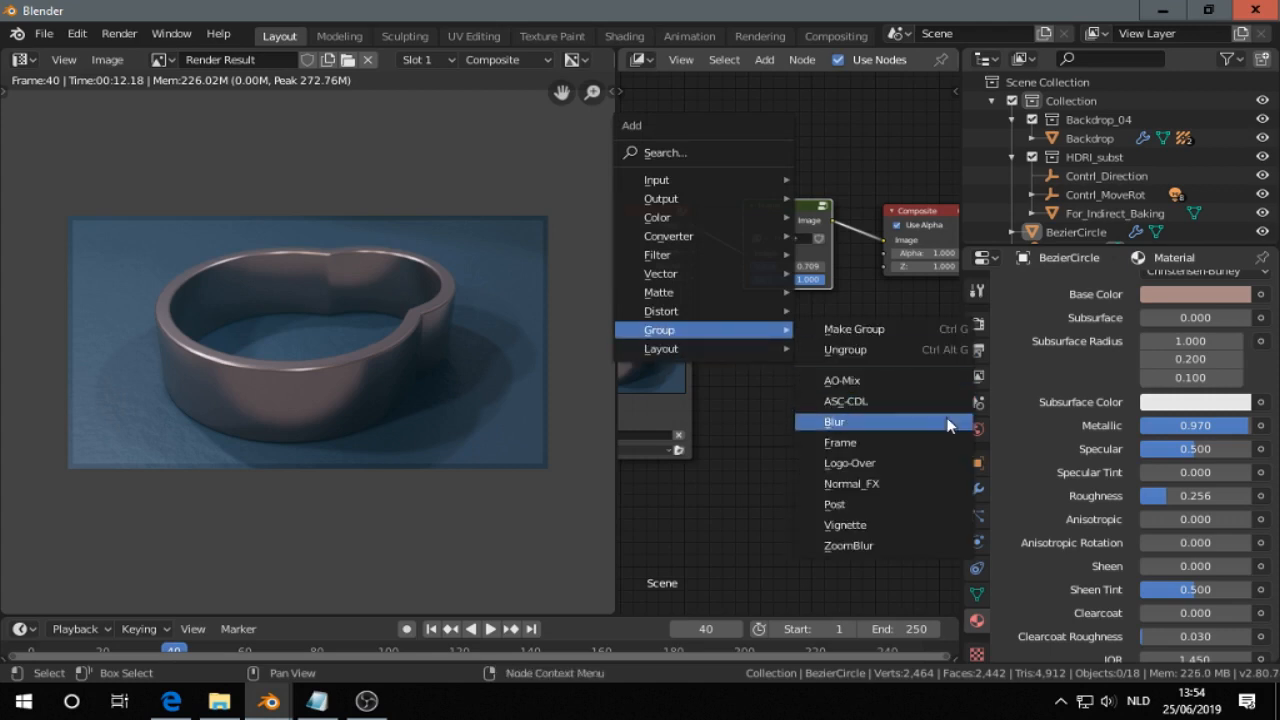
mouse_move(888, 380)
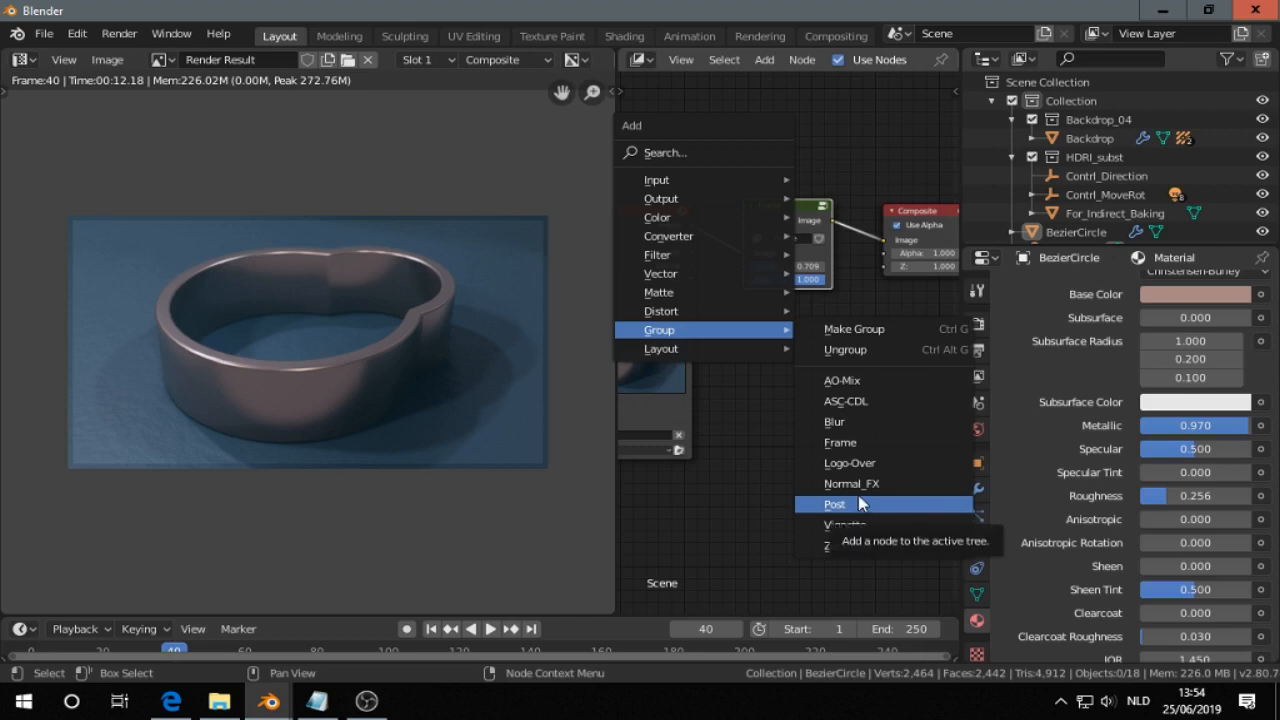
click(852, 482)
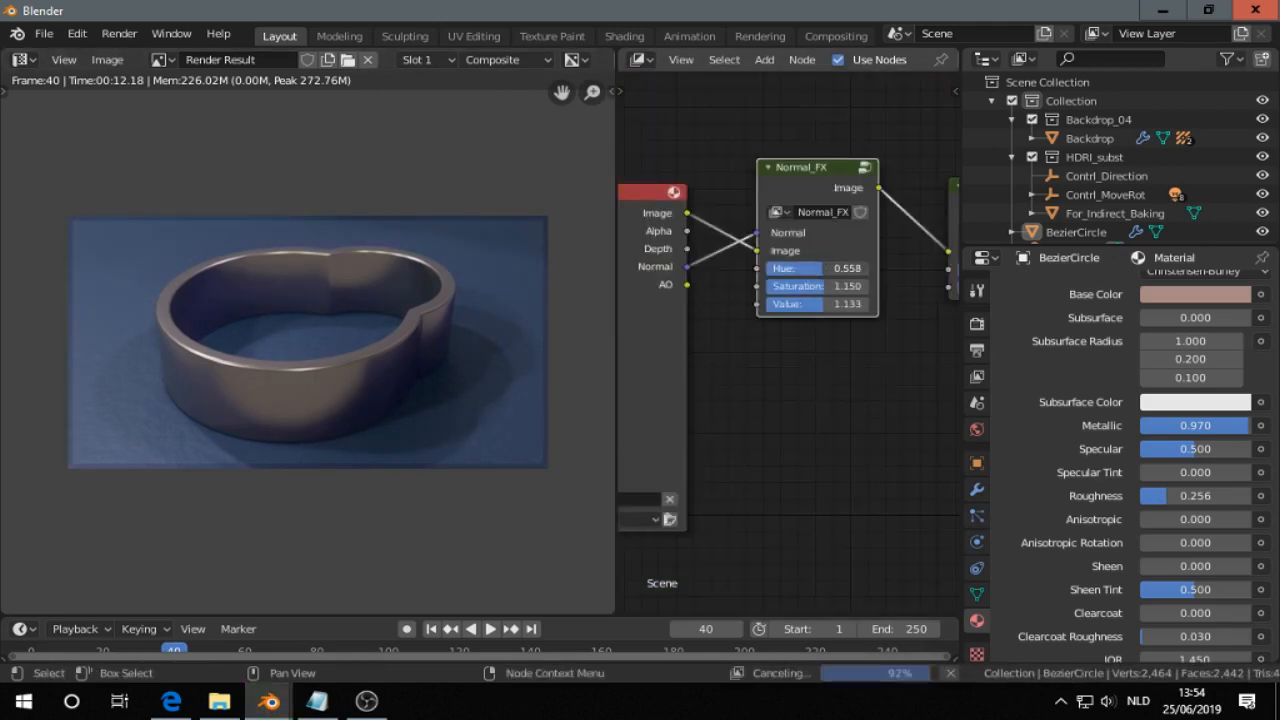
Step: Lower the Normal_FX saturation field to 0.550
text(0.550)
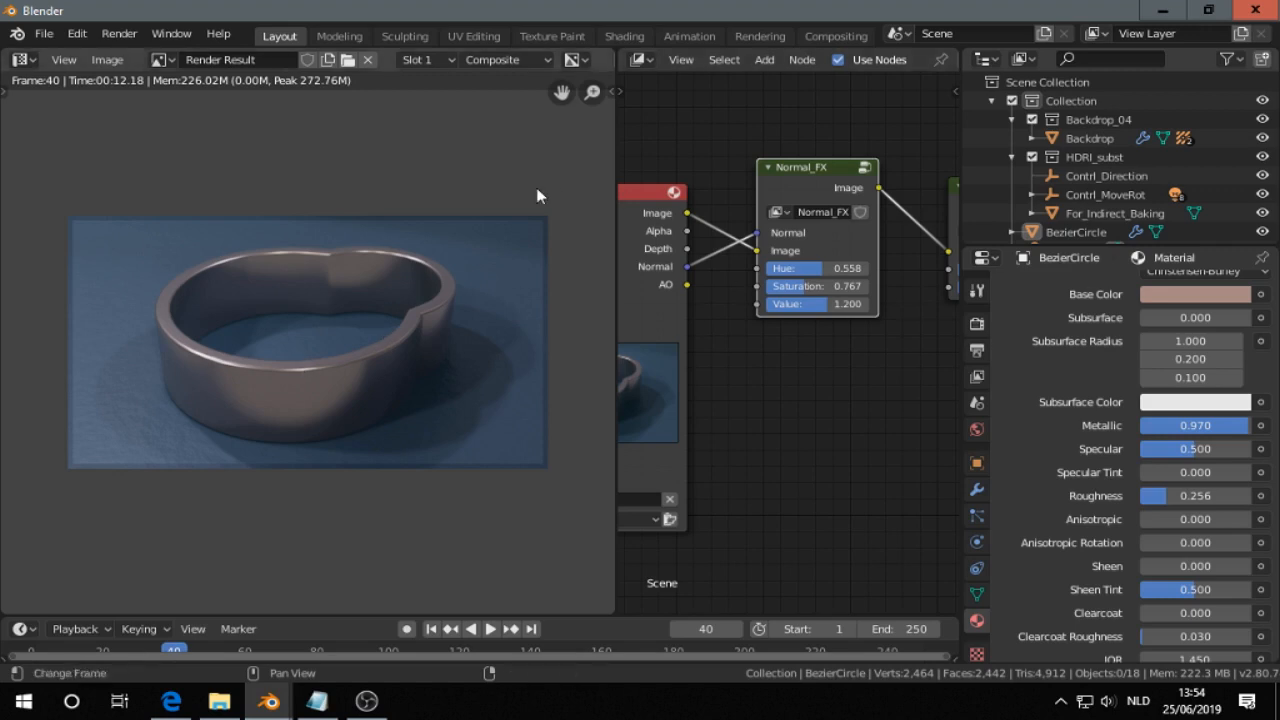
mouse_move(498, 172)
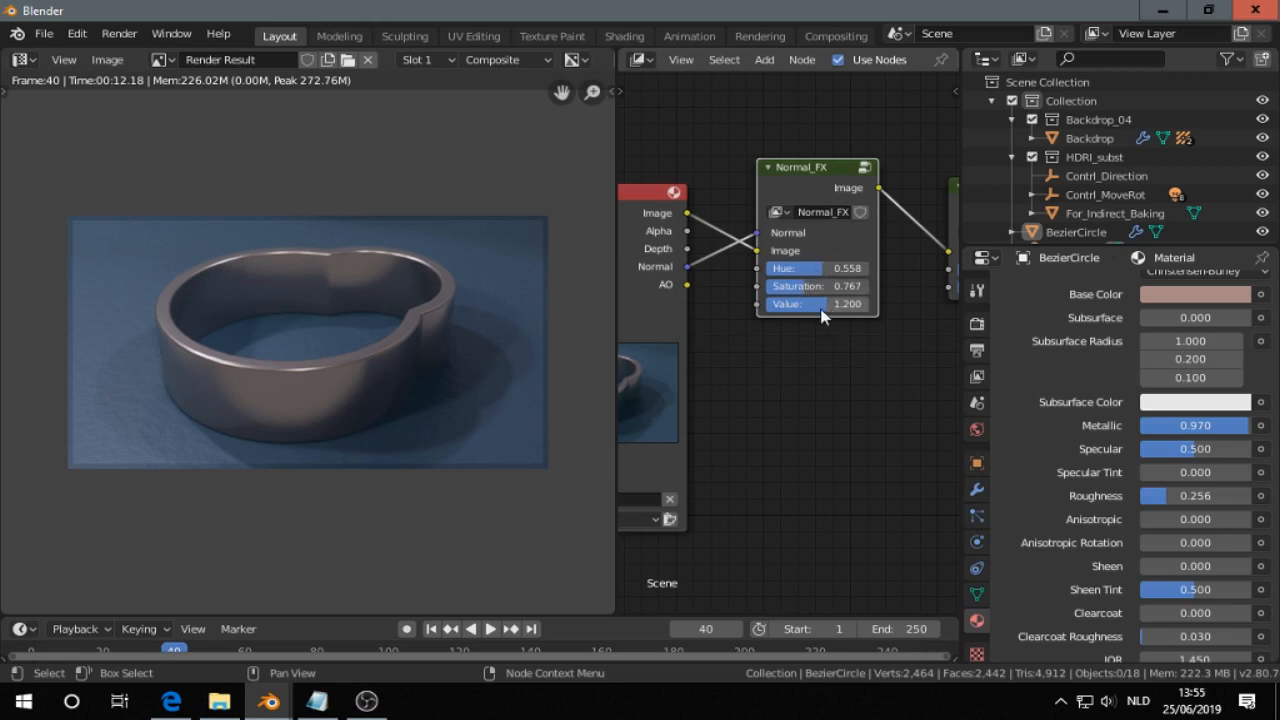
mouse_move(744, 258)
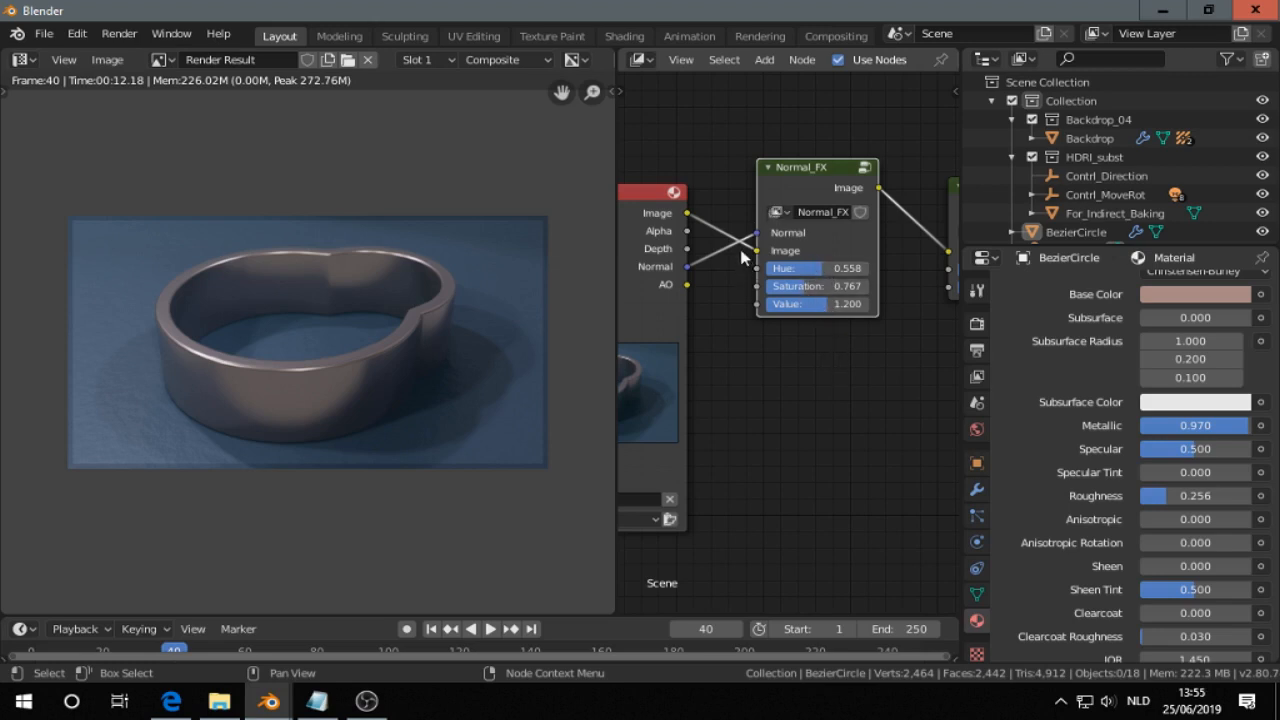
mouse_move(790, 360)
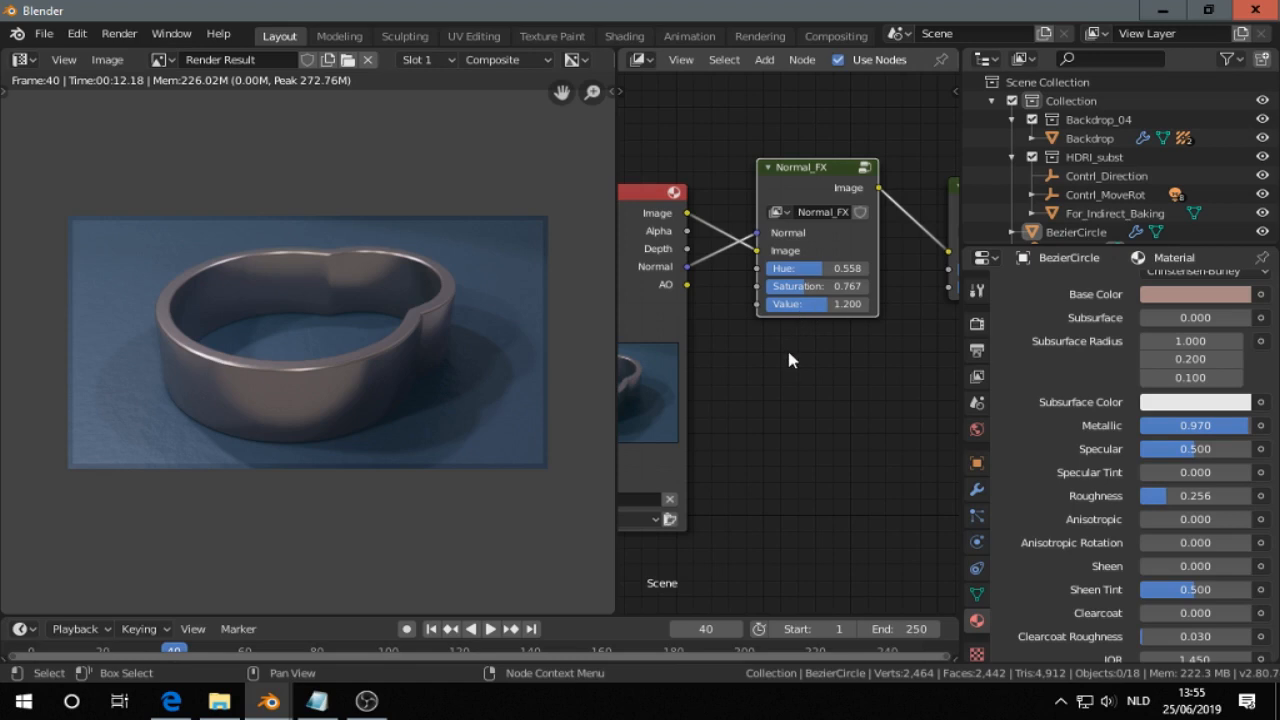
mouse_move(712, 326)
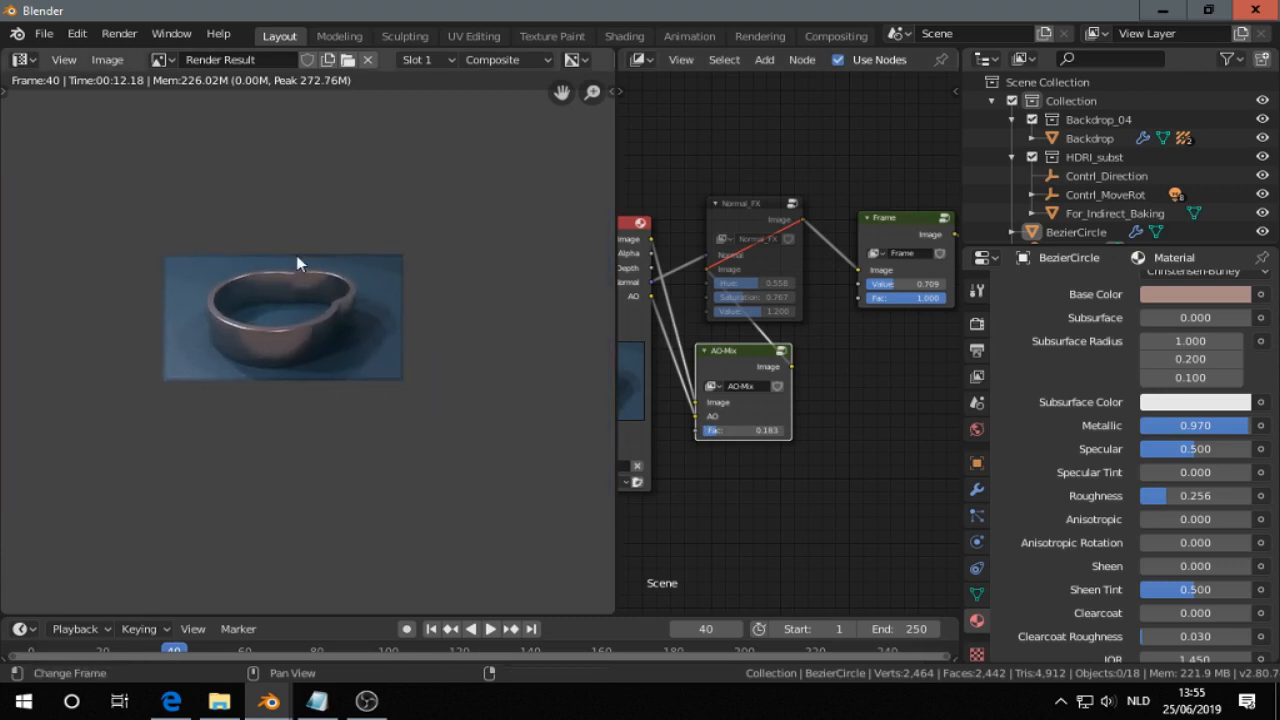
Step: Add the ASC-CDL group with Preset 3 feeding Frame's Image at a 0.642 blend factor
click(764, 60)
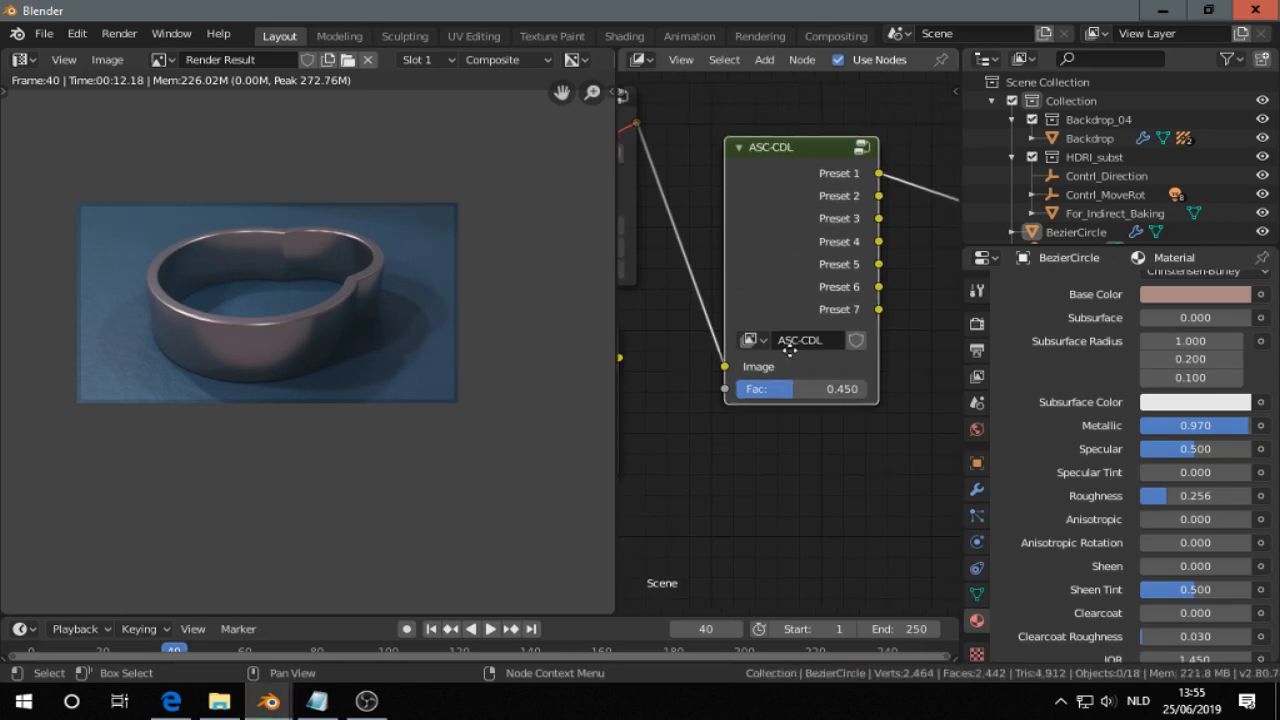
drag(800, 146, 720, 188)
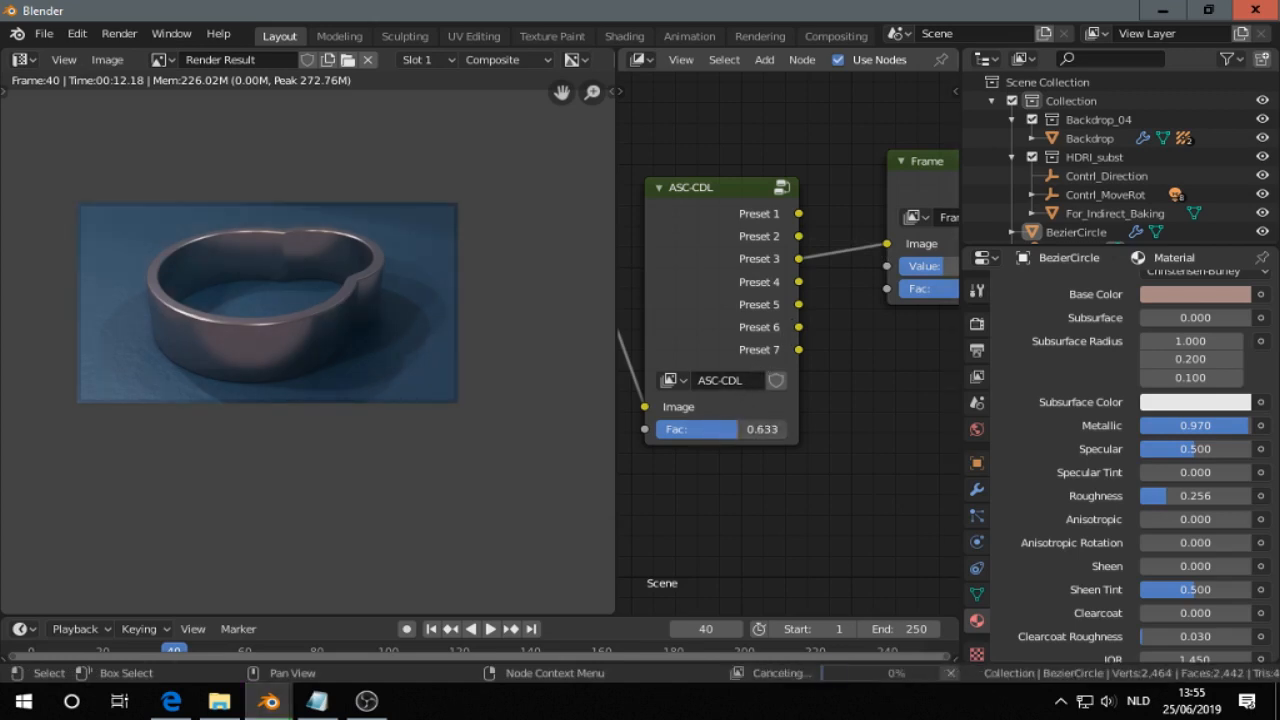
drag(698, 428, 730, 428)
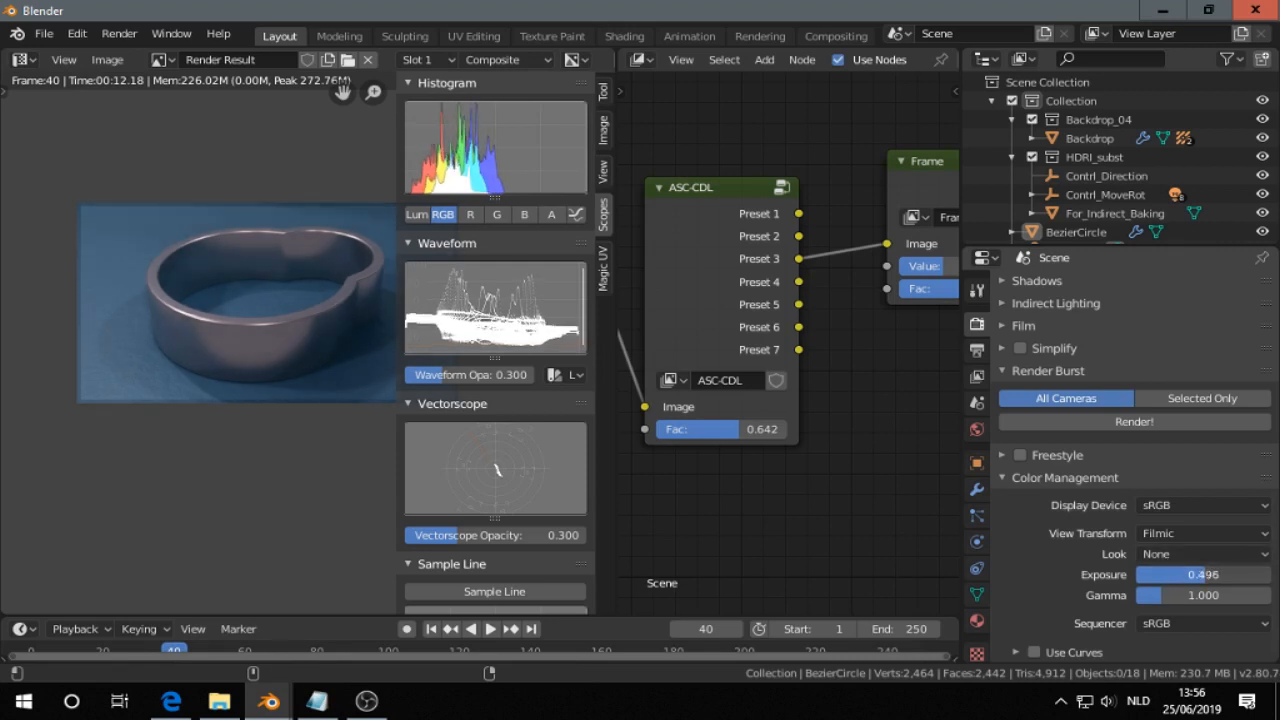
Step: Set Color Management exposure to 1.197 with the Medium High Contrast look
drag(1150, 574, 1204, 574)
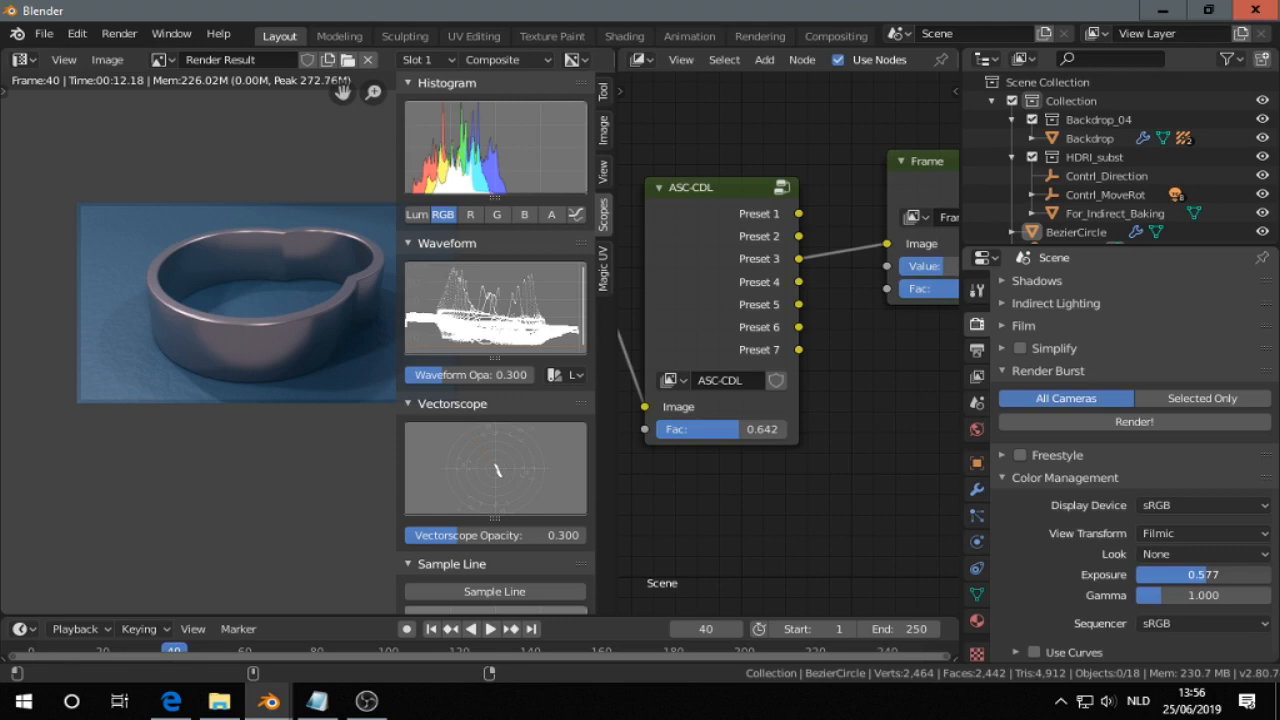
click(1202, 554)
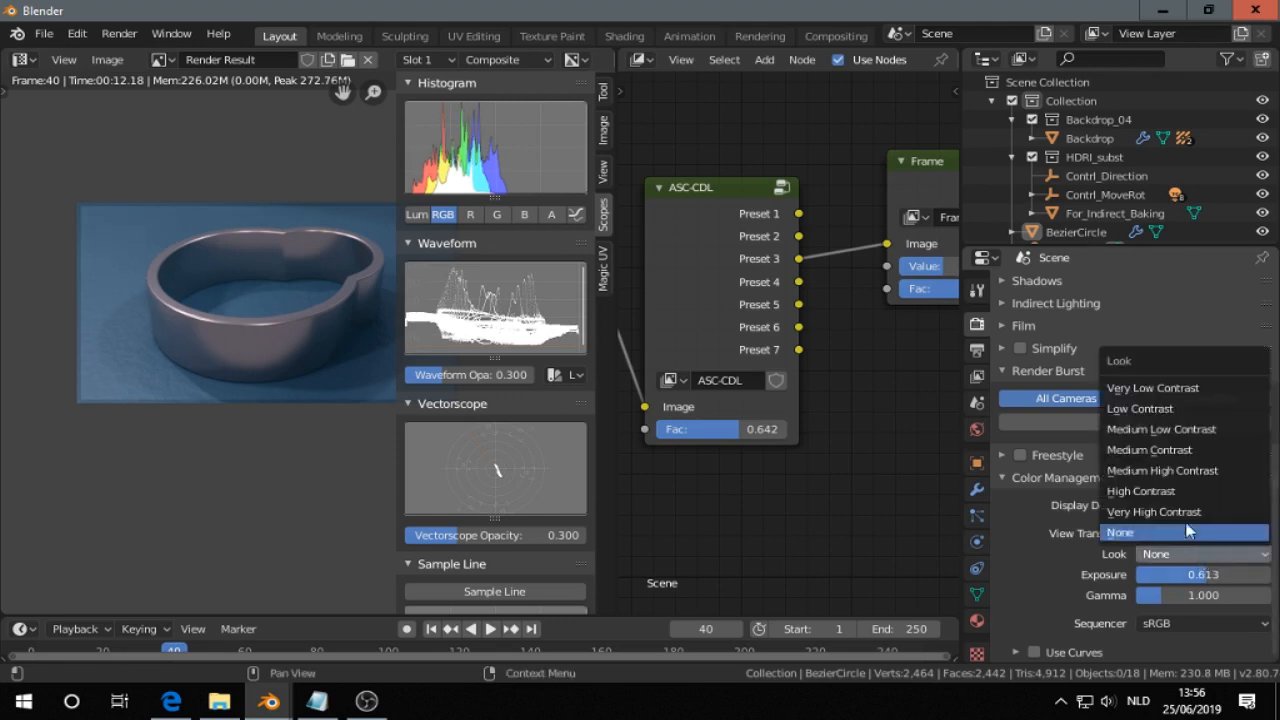
mouse_move(1190, 470)
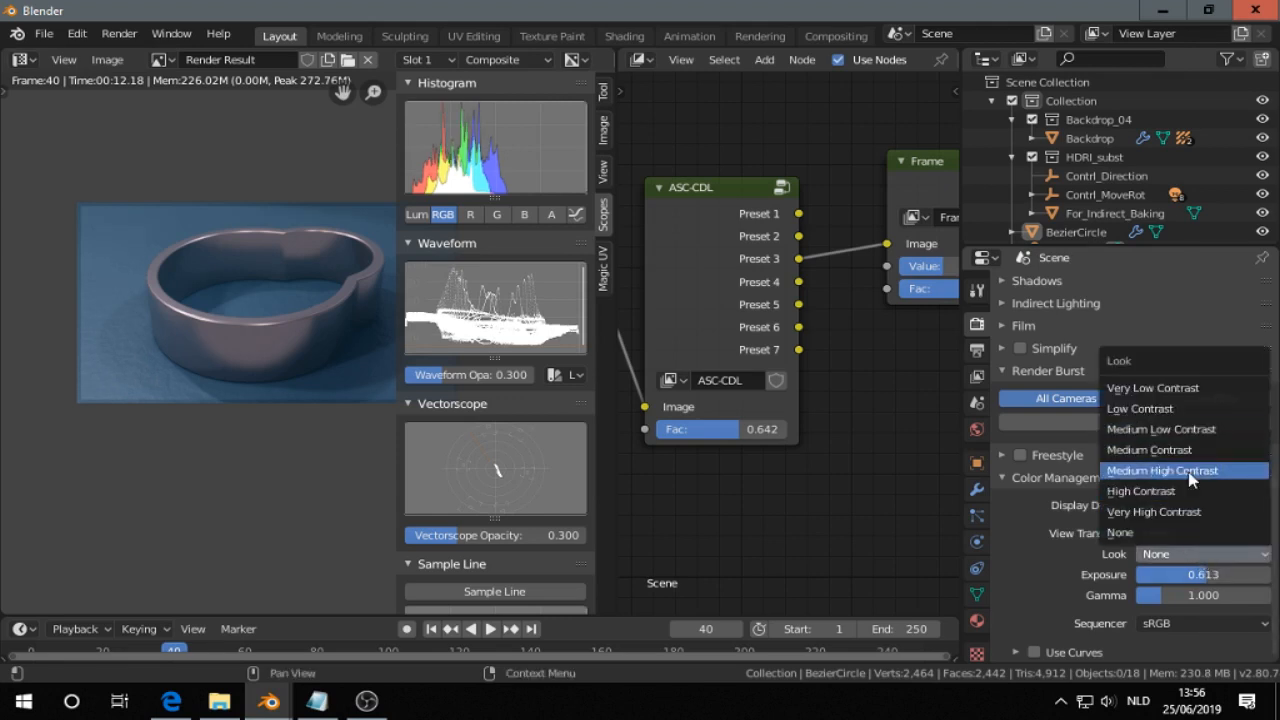
click(1162, 470)
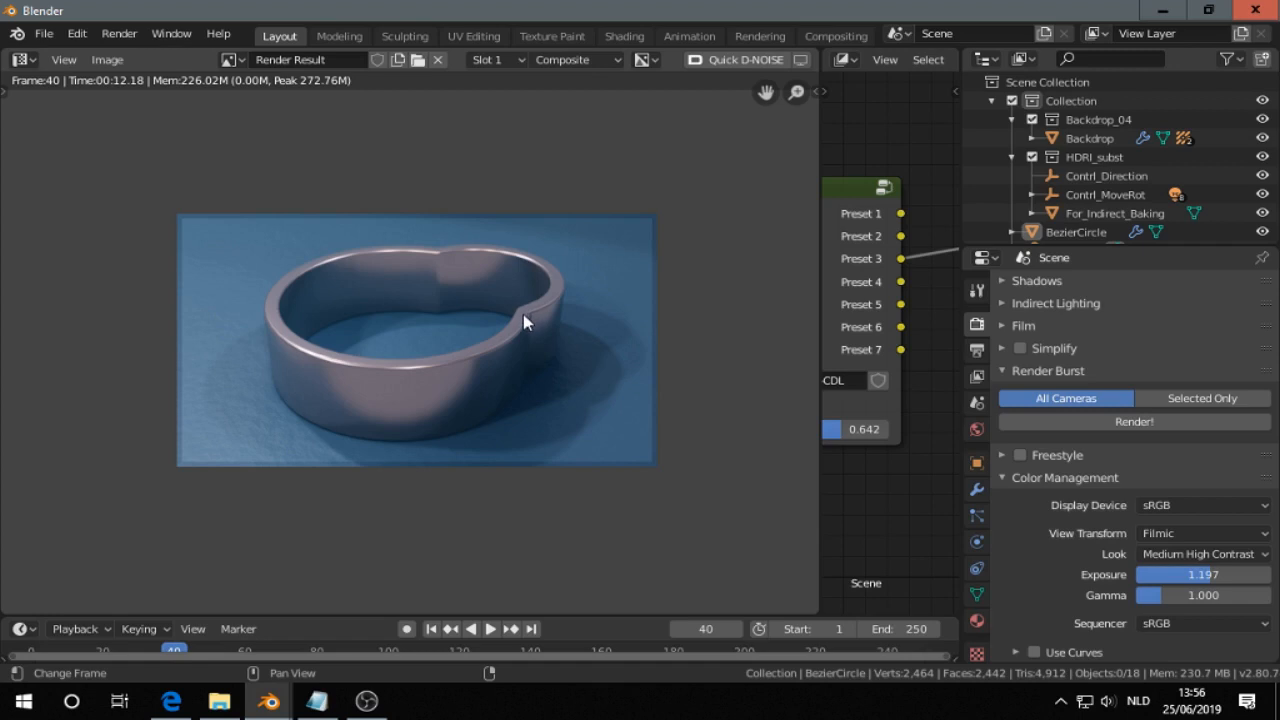
mouse_move(510, 308)
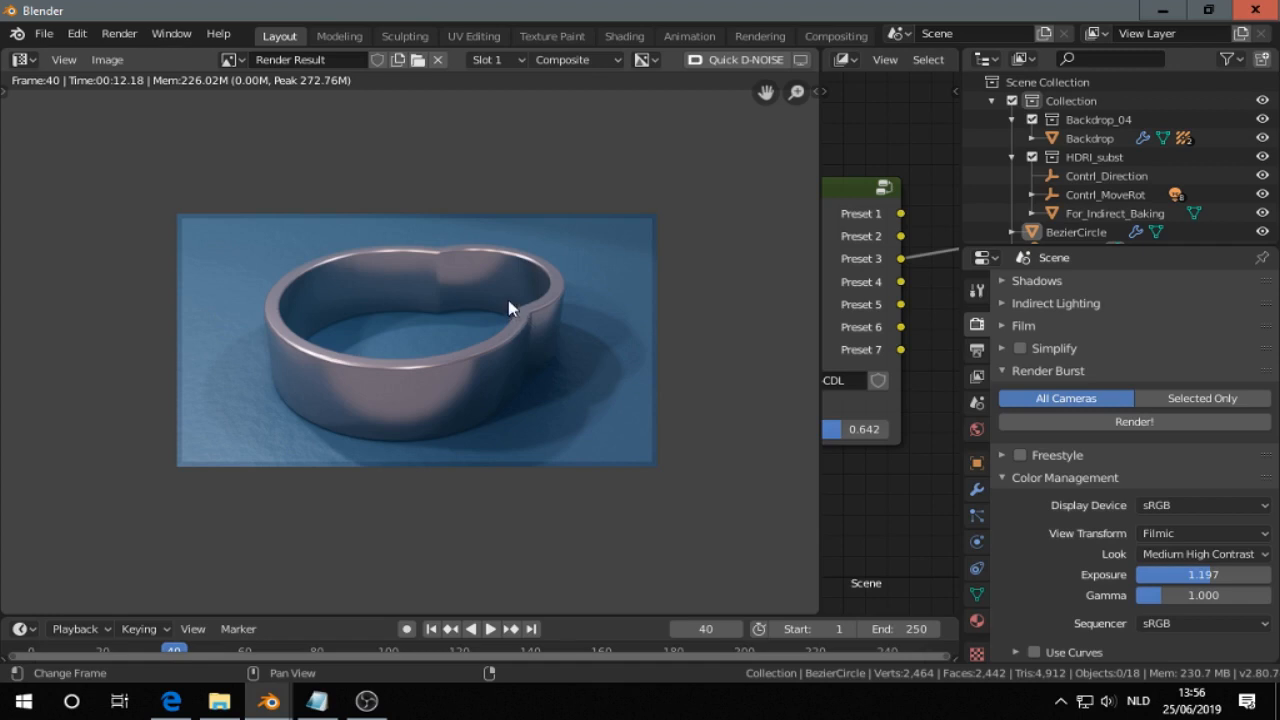
mouse_move(388, 262)
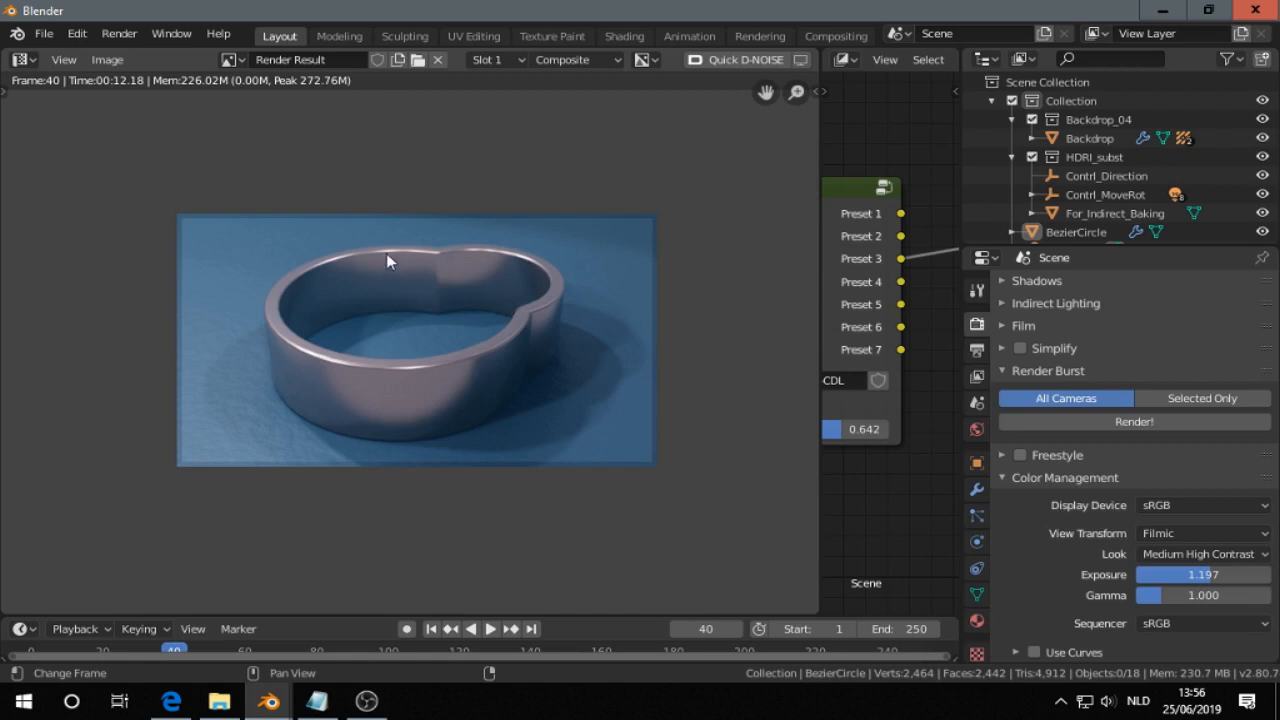
mouse_move(318, 236)
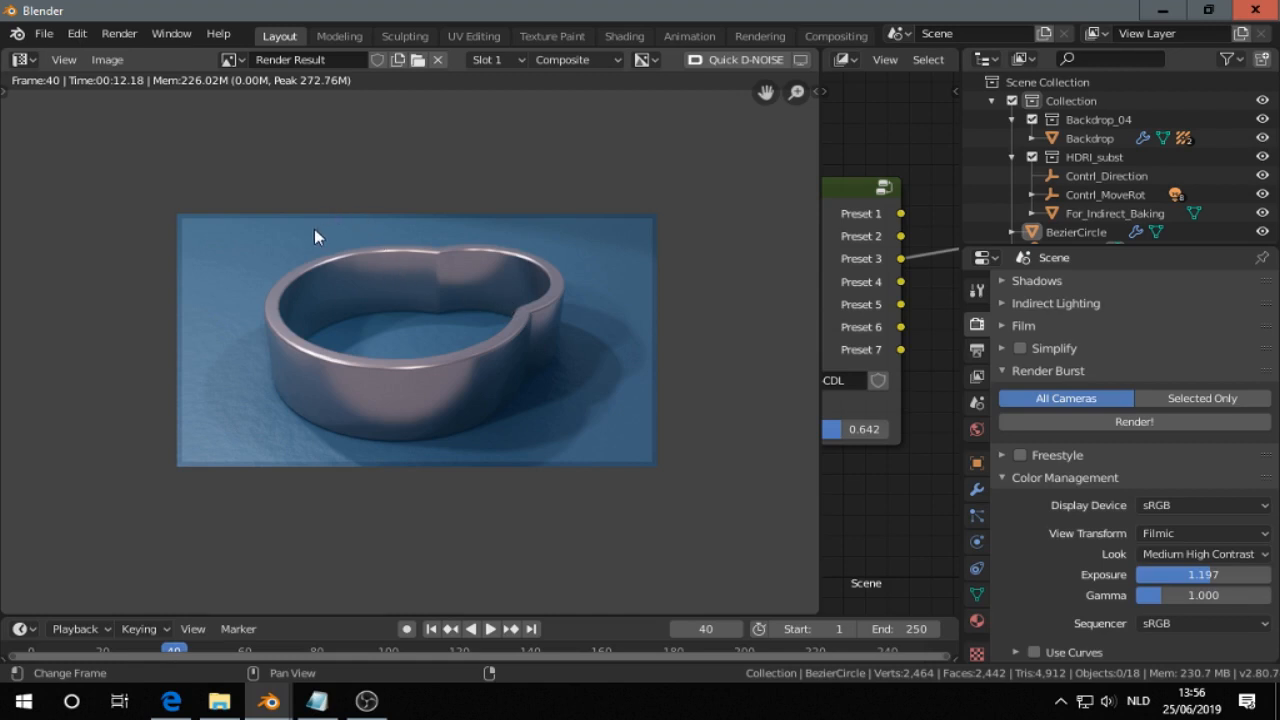